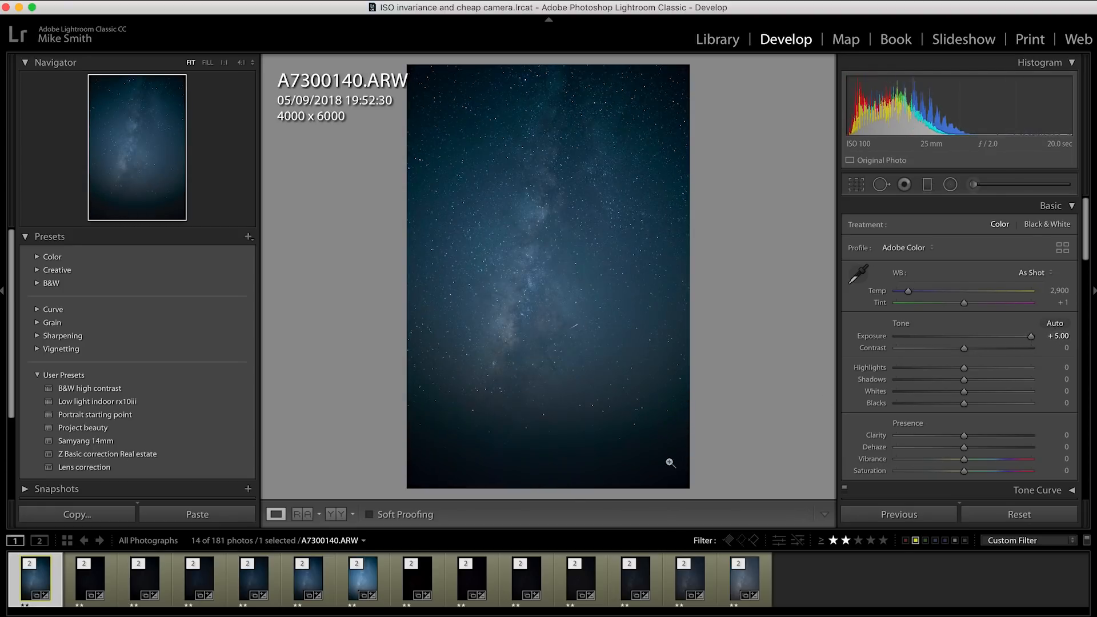
Step: Show the ISO 6400 Sony shot, then return to A7300140.ARW at 0.00 exposure
click(362, 580)
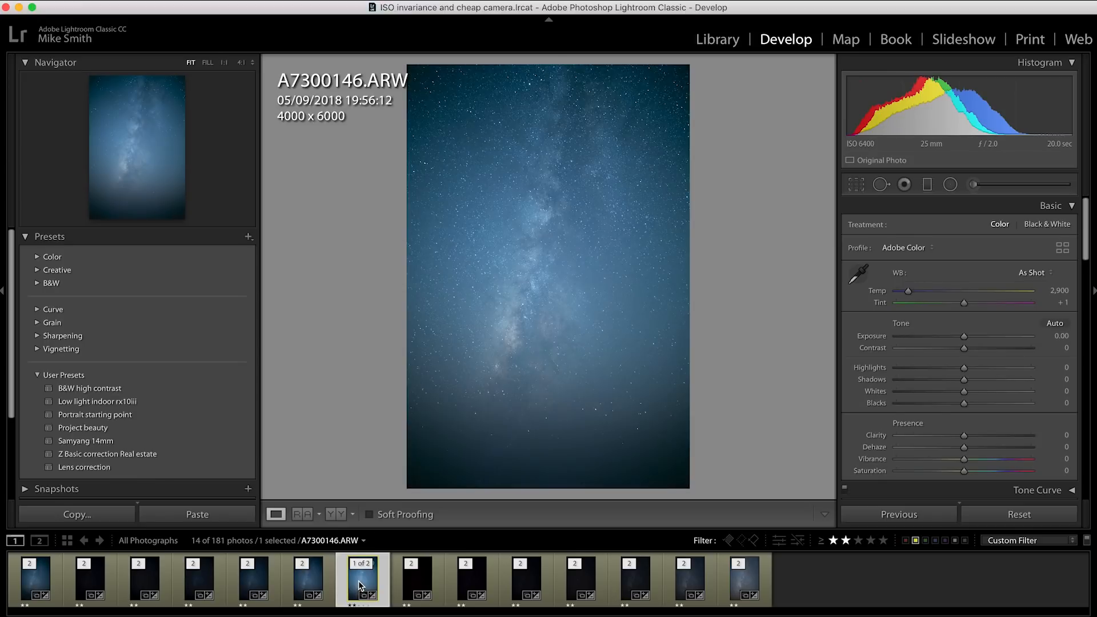
click(33, 580)
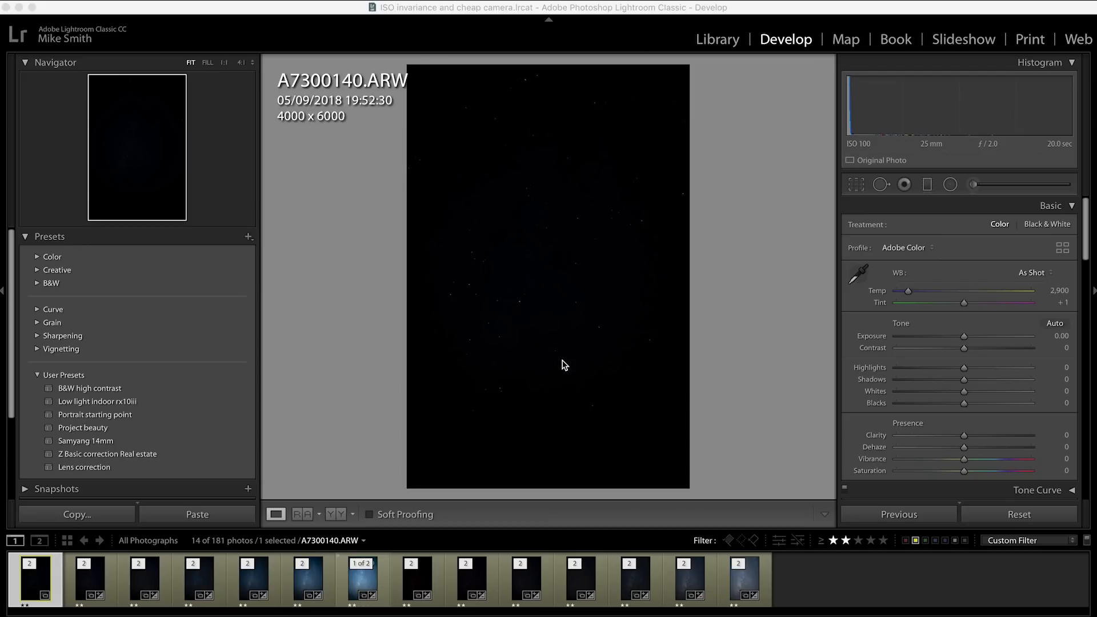
mouse_move(50, 580)
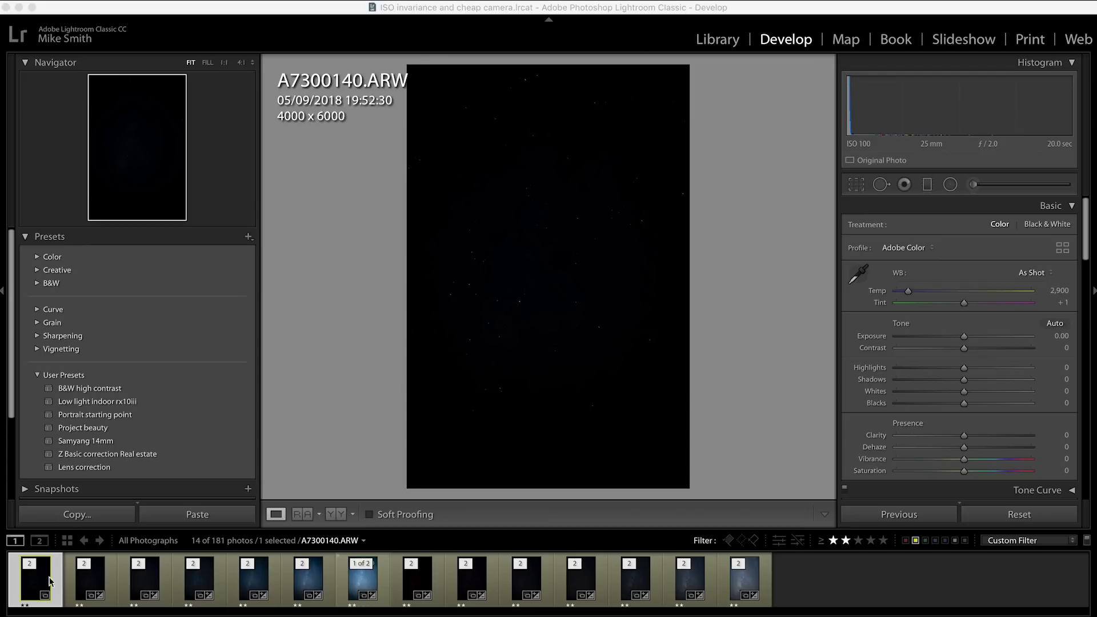
Step: View the Sony ISO 100, 400, 1600 and 6400 shots in turn, then the Canon ISO 100 shot
click(33, 580)
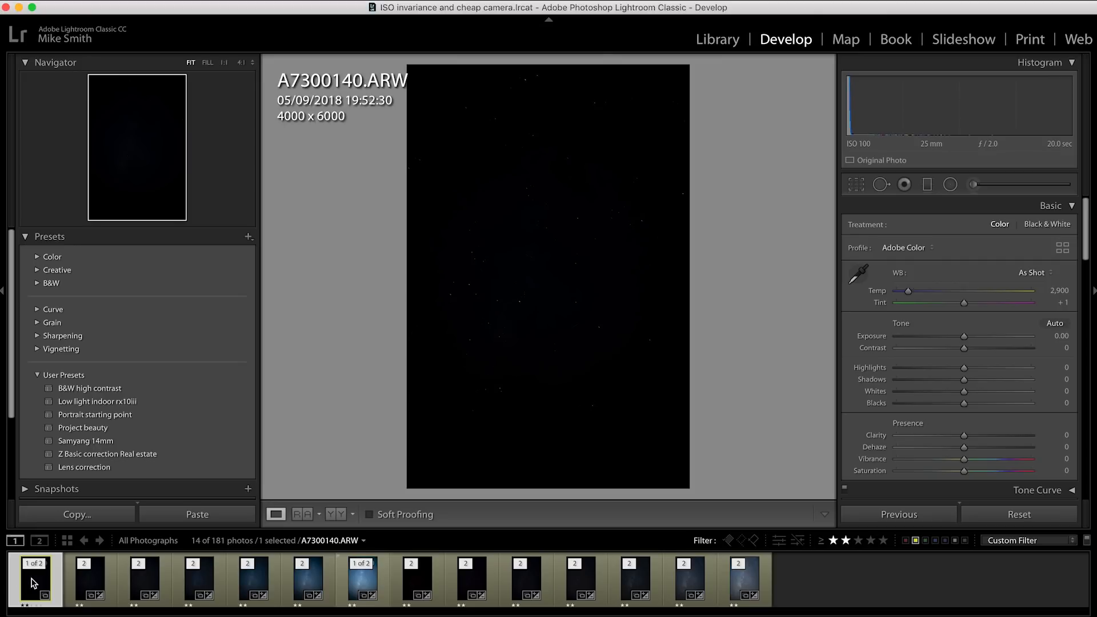
mouse_move(33, 581)
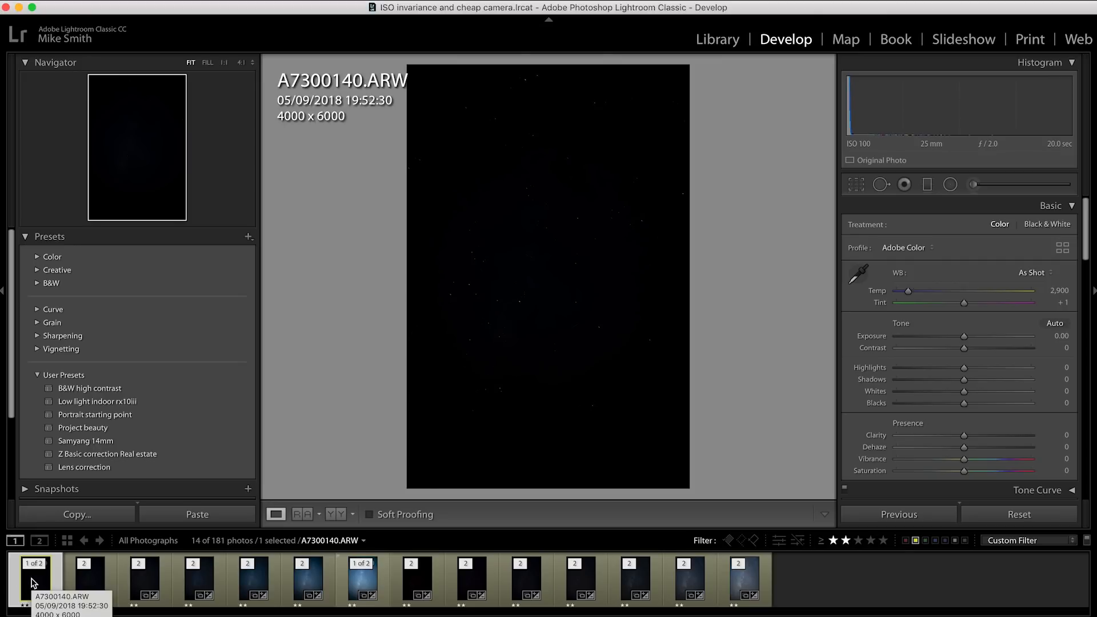
click(192, 580)
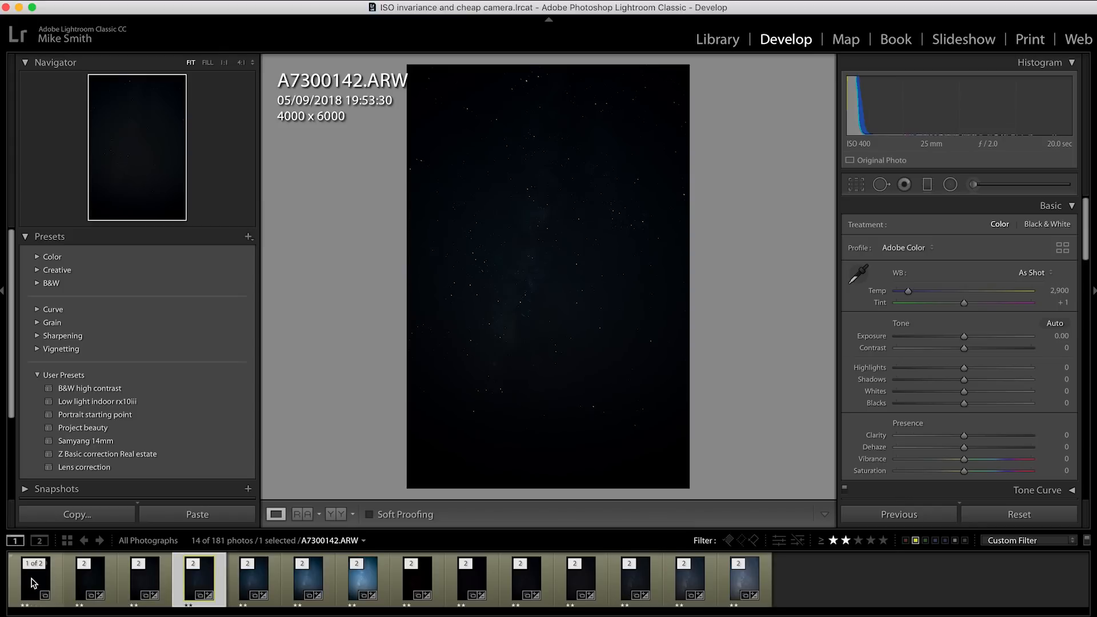
click(254, 578)
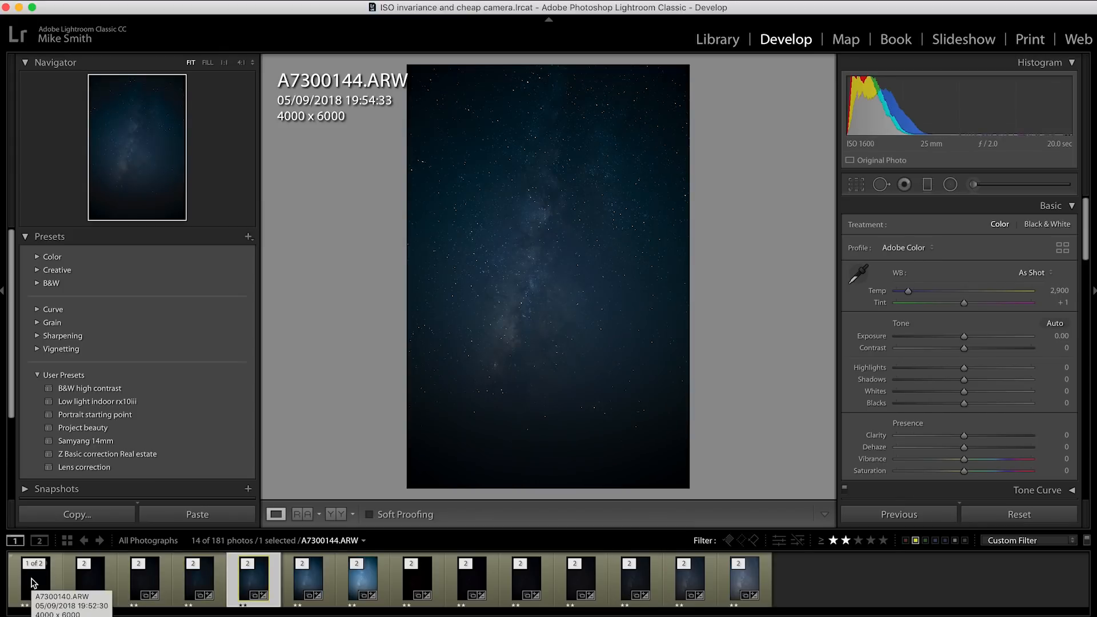
click(363, 579)
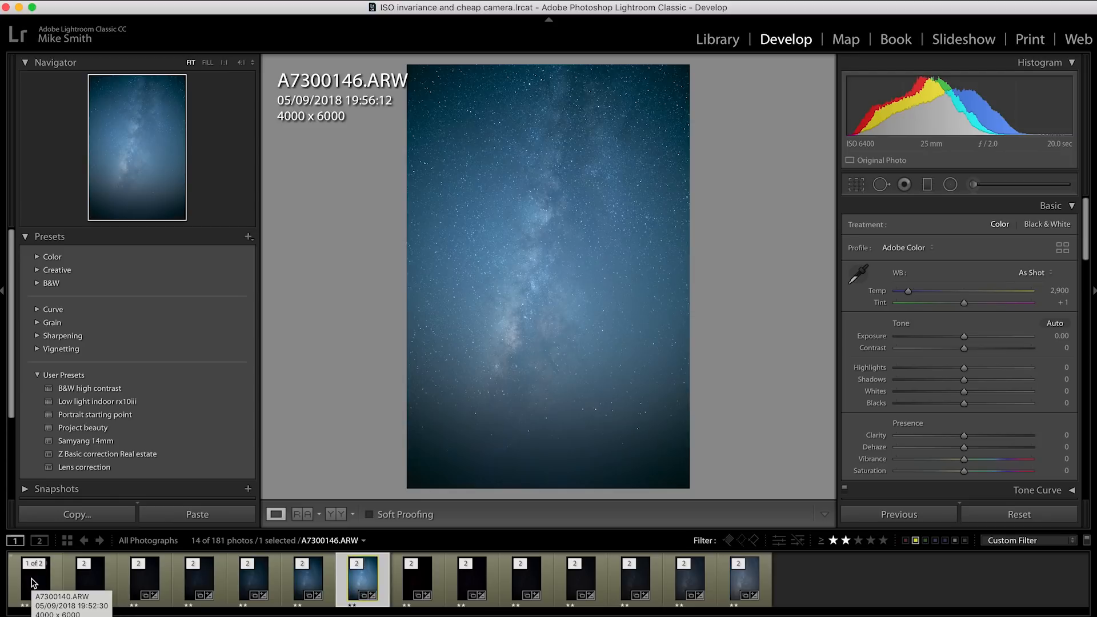
click(410, 580)
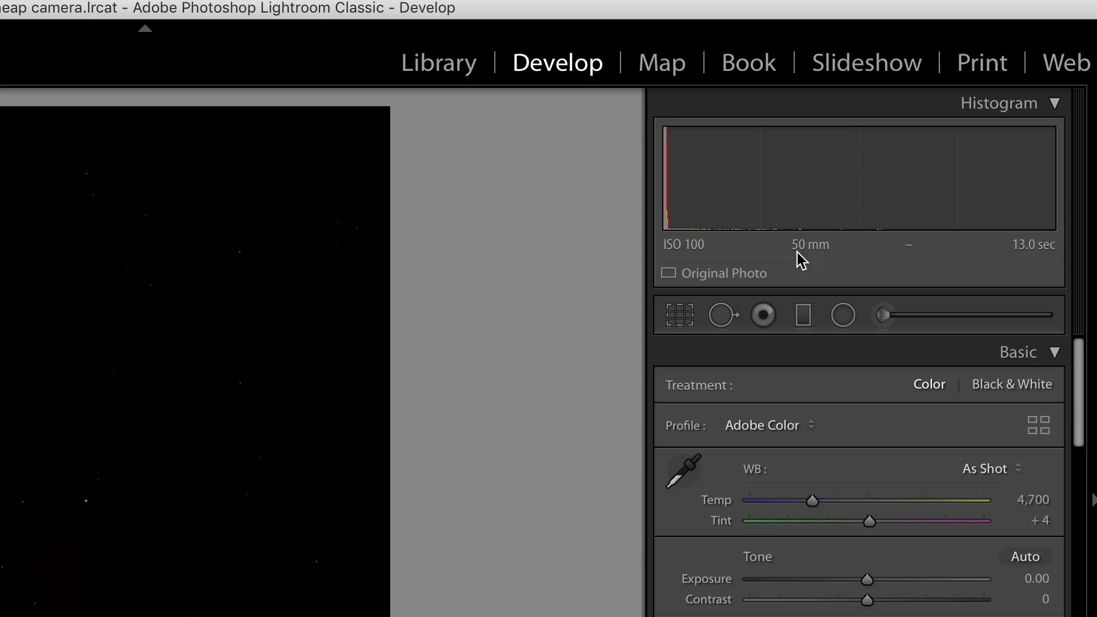
mouse_move(838, 261)
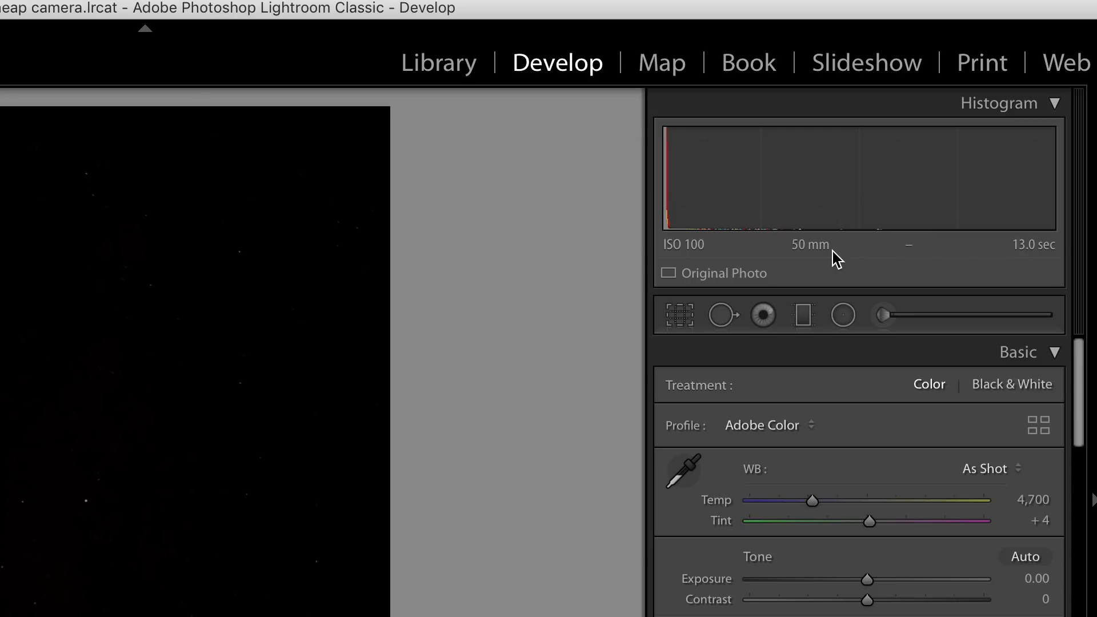
mouse_move(847, 272)
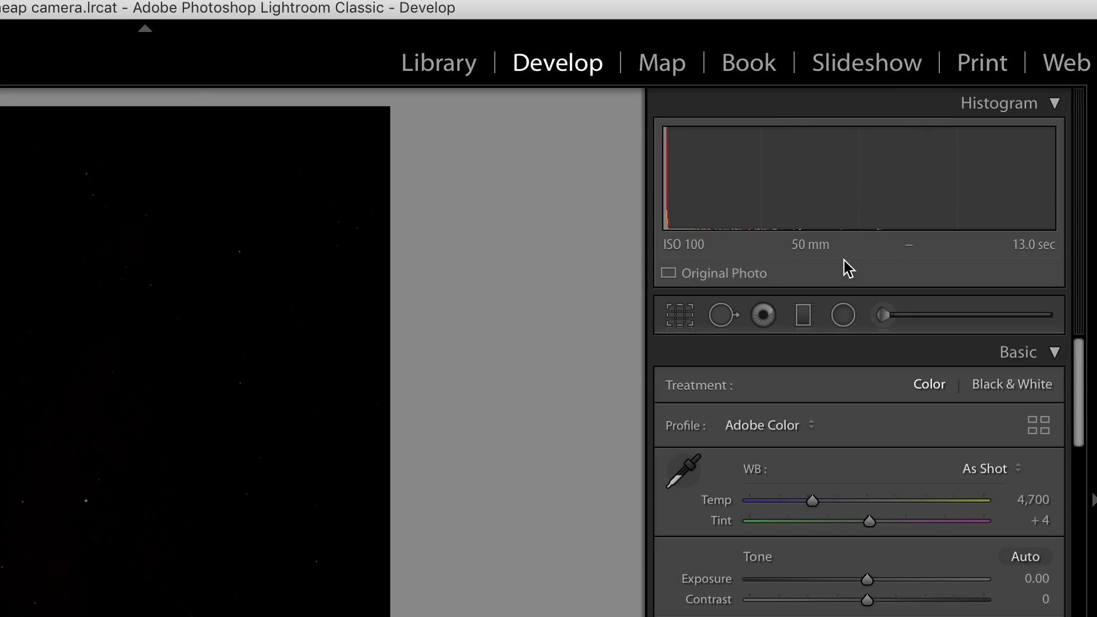
mouse_move(877, 267)
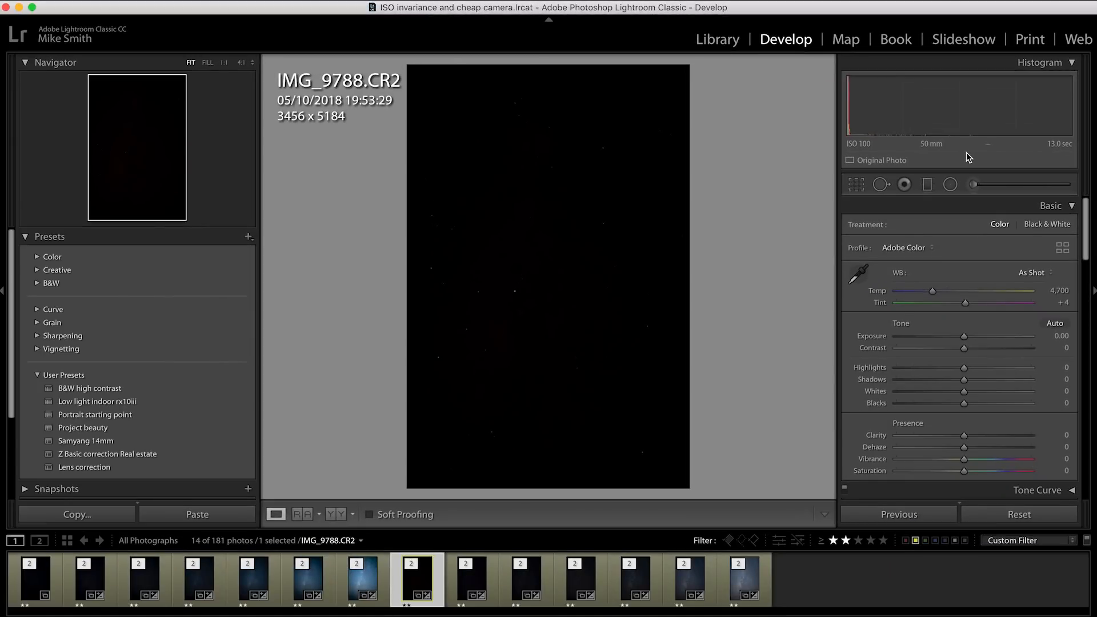
mouse_move(1055, 159)
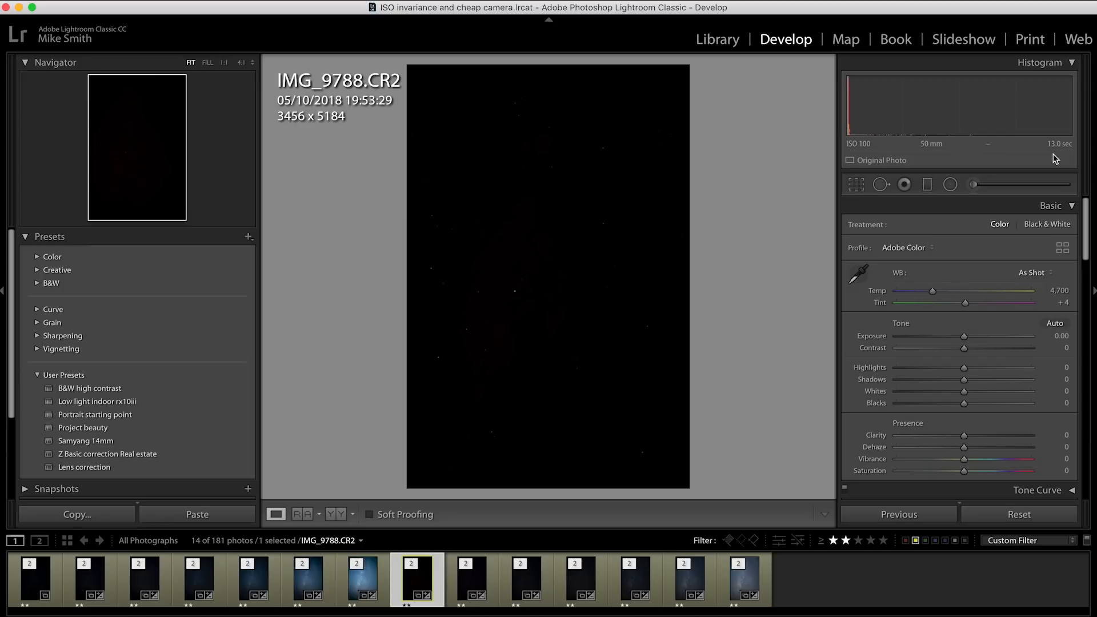
mouse_move(416, 580)
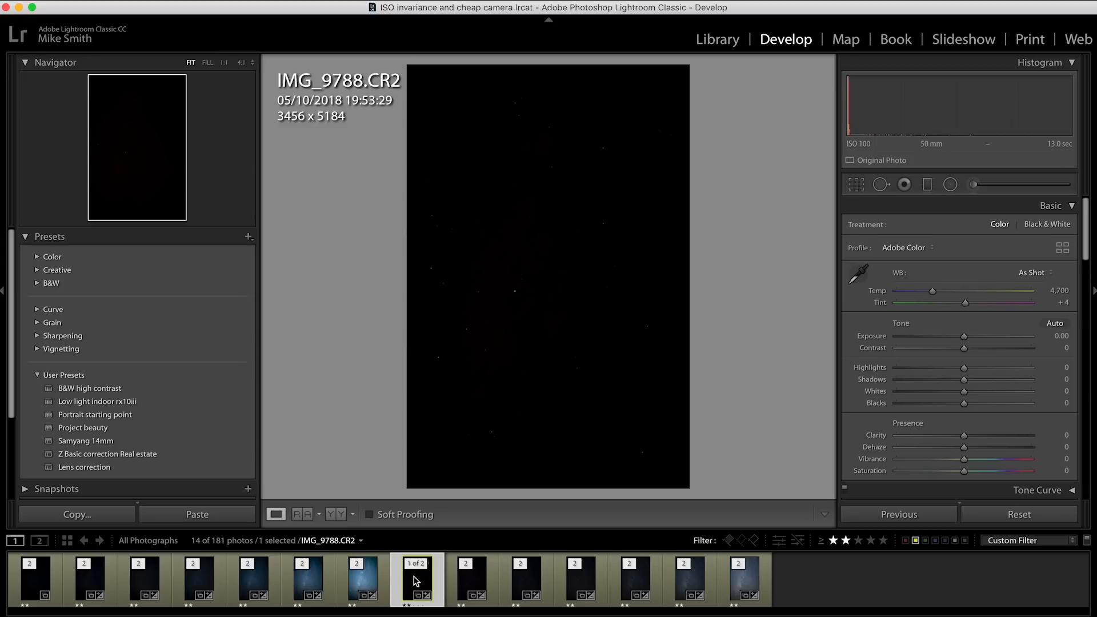
mouse_move(417, 578)
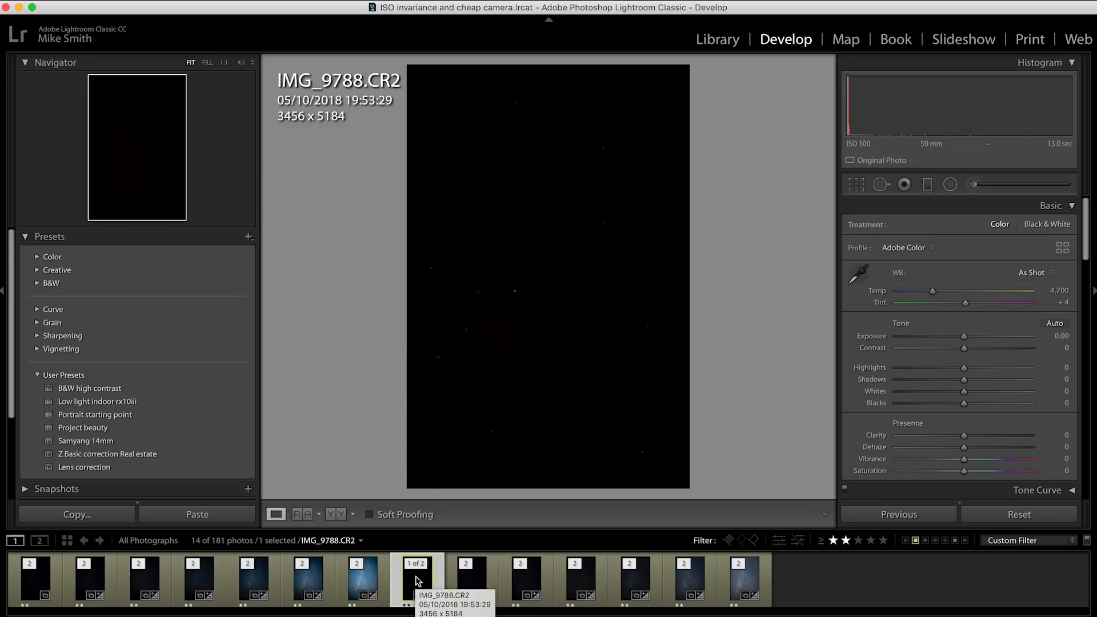
Step: View the Canon ISO 200, 800, 1600 and 3200 shots in turn, then return to a Sony frame
click(472, 579)
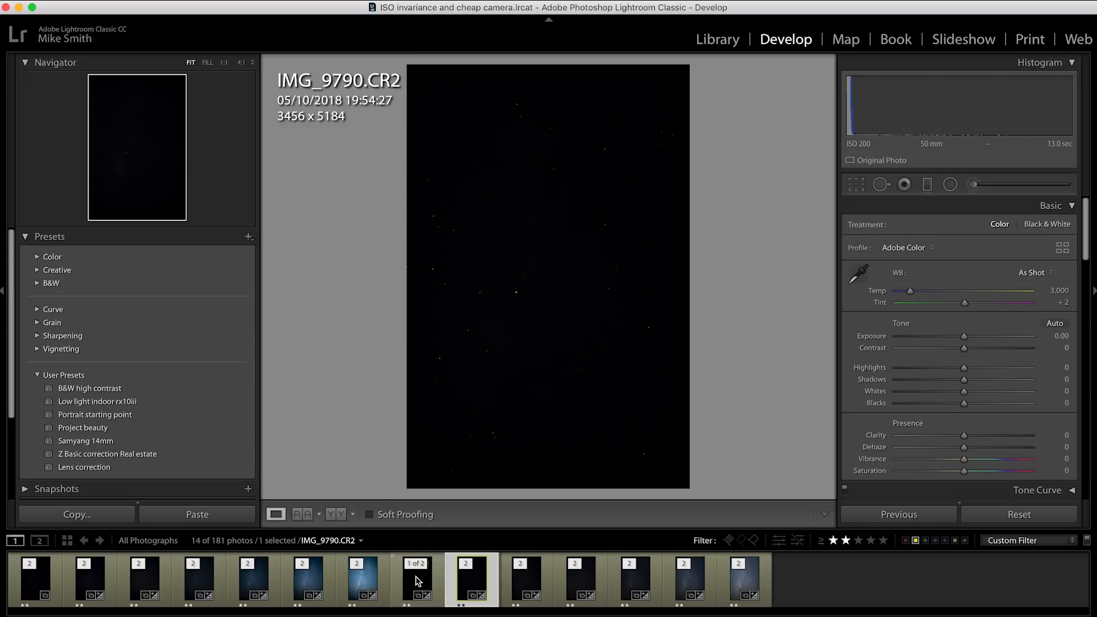
click(581, 578)
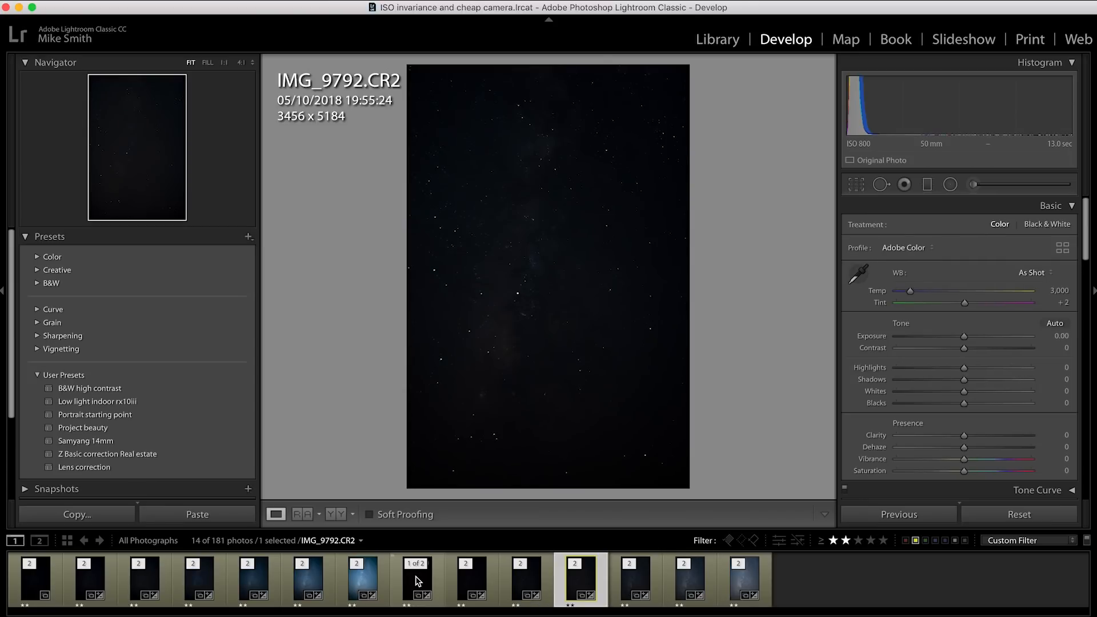
click(634, 578)
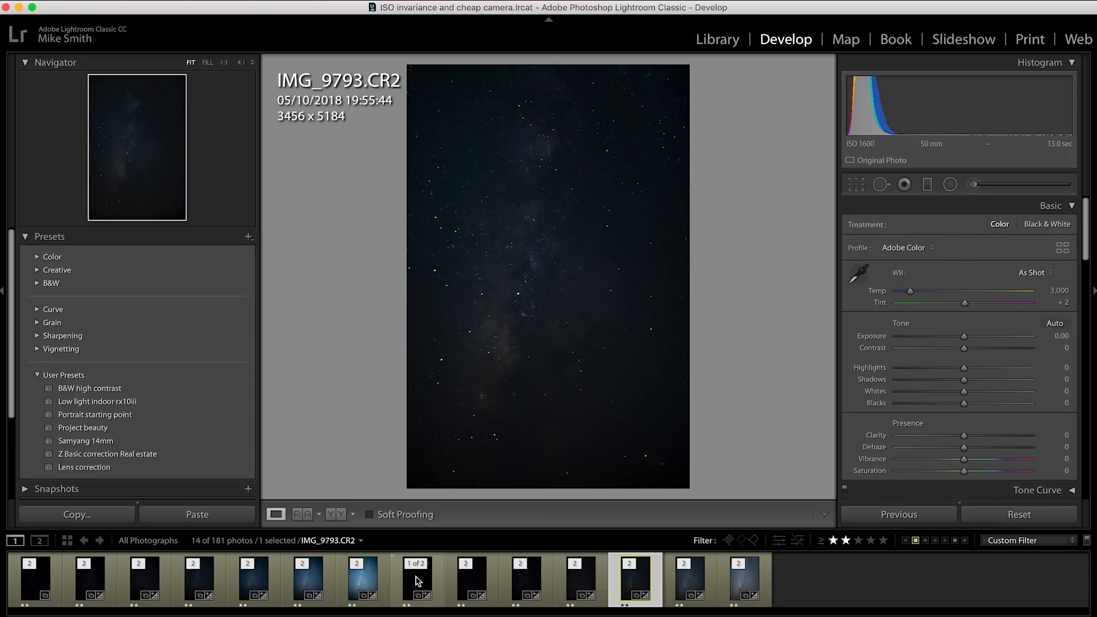
click(744, 578)
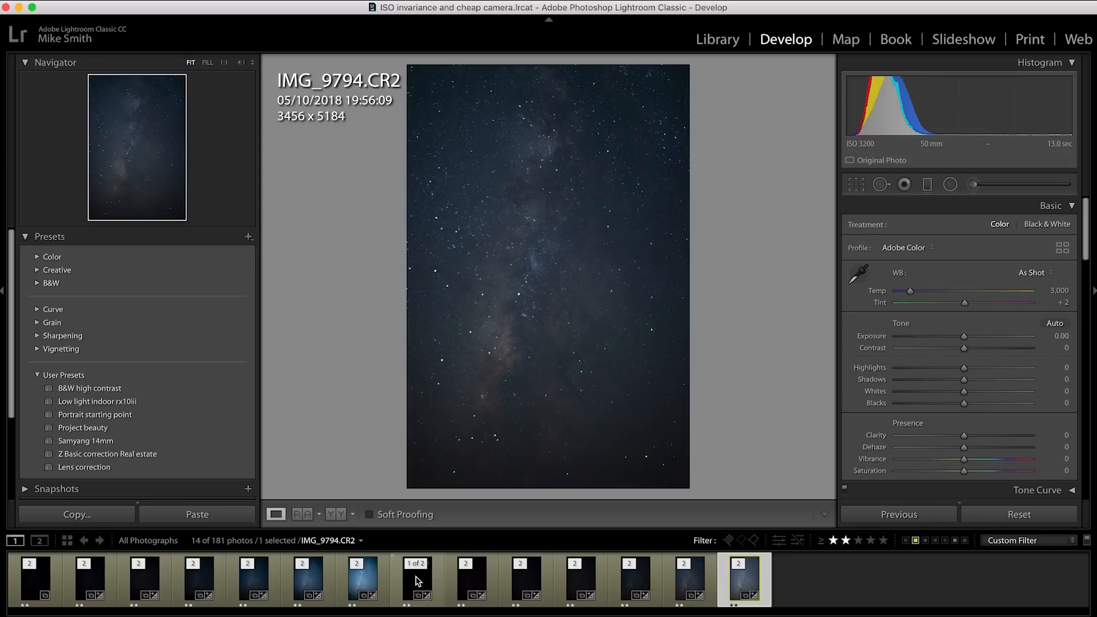
click(363, 579)
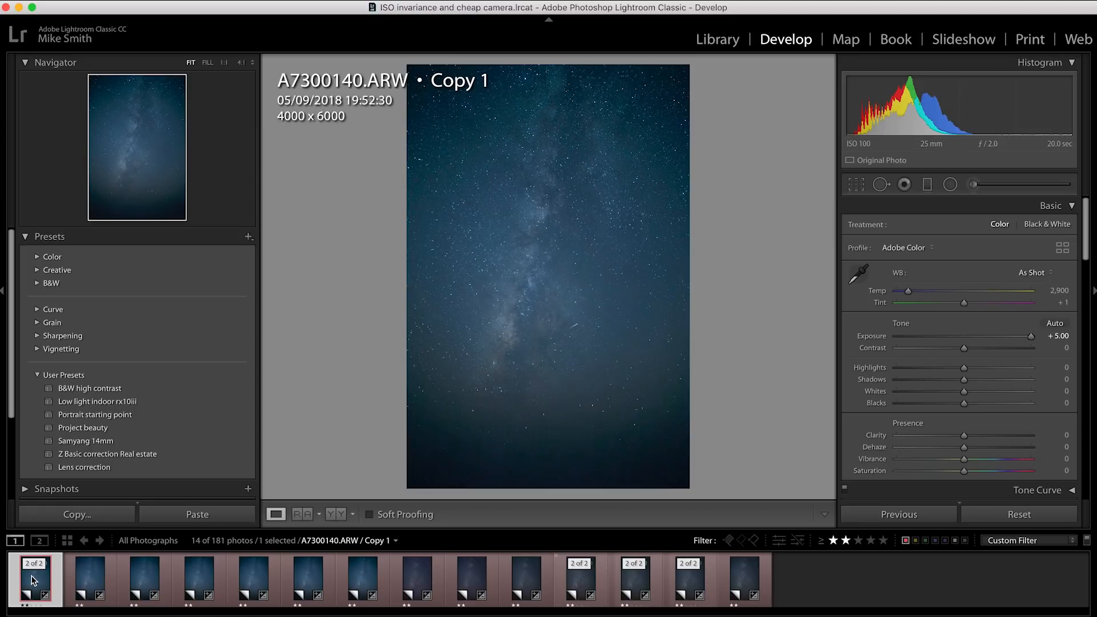
mouse_move(33, 579)
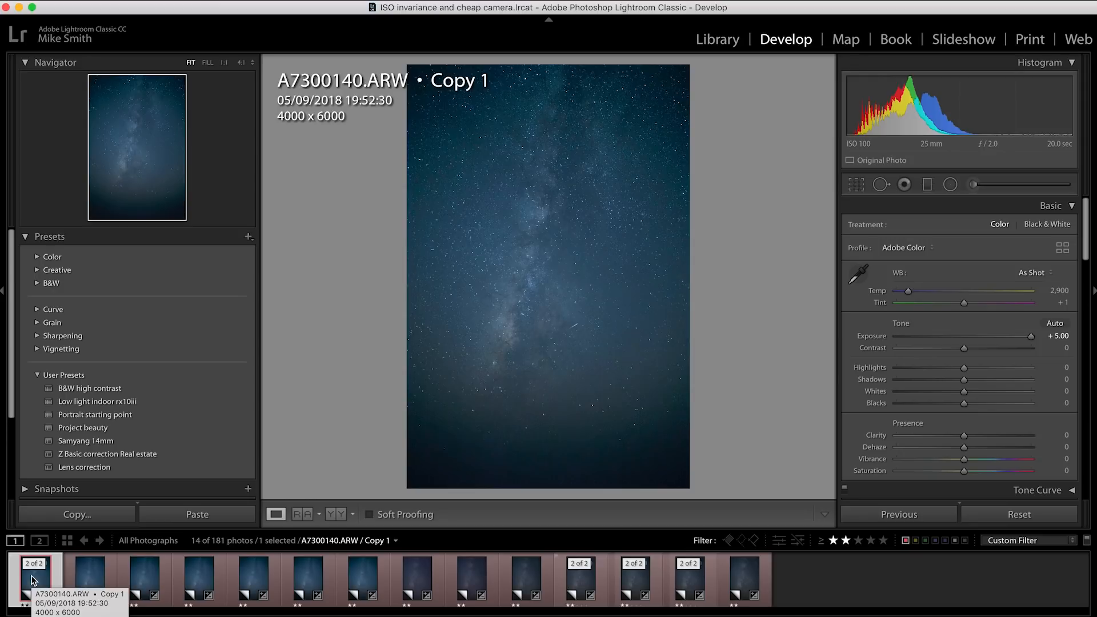
Step: View the Sony ISO 400 copy at +3.00 and ISO 1600 copy at +1.00, then another copy
click(144, 578)
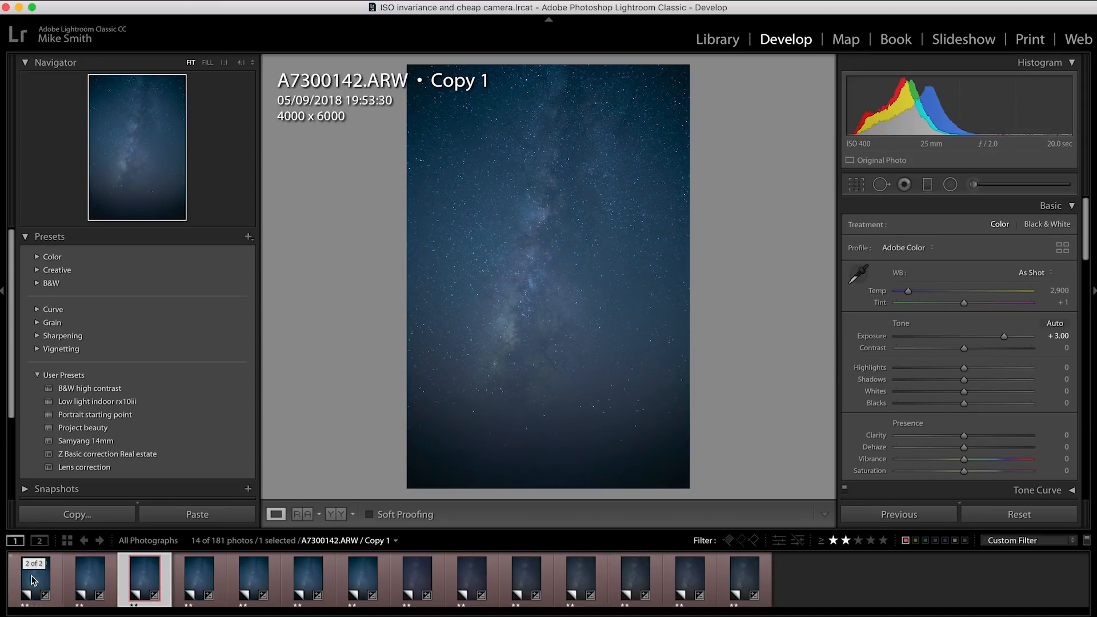
click(252, 578)
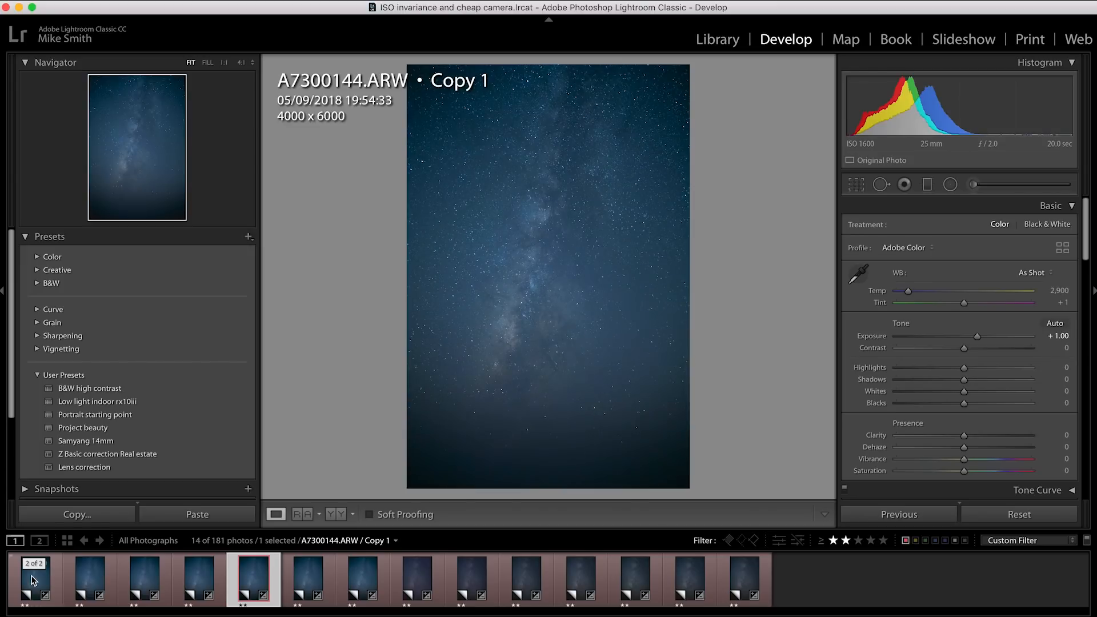
click(363, 577)
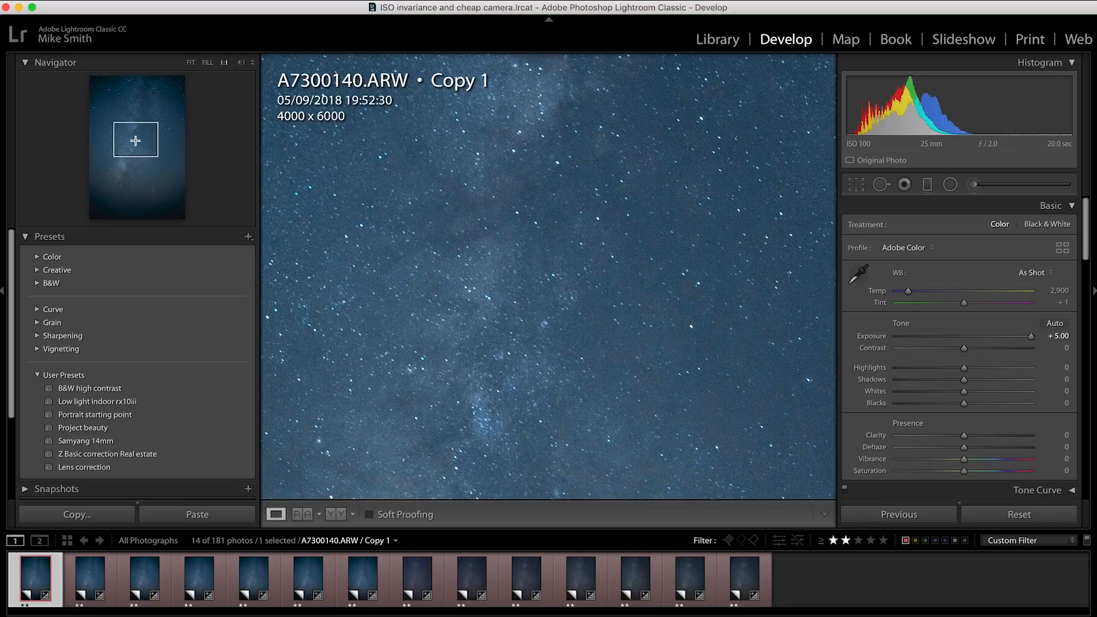
Step: View the Sony ISO 200, 400 and 1600 copies at 1:1 magnification
click(89, 579)
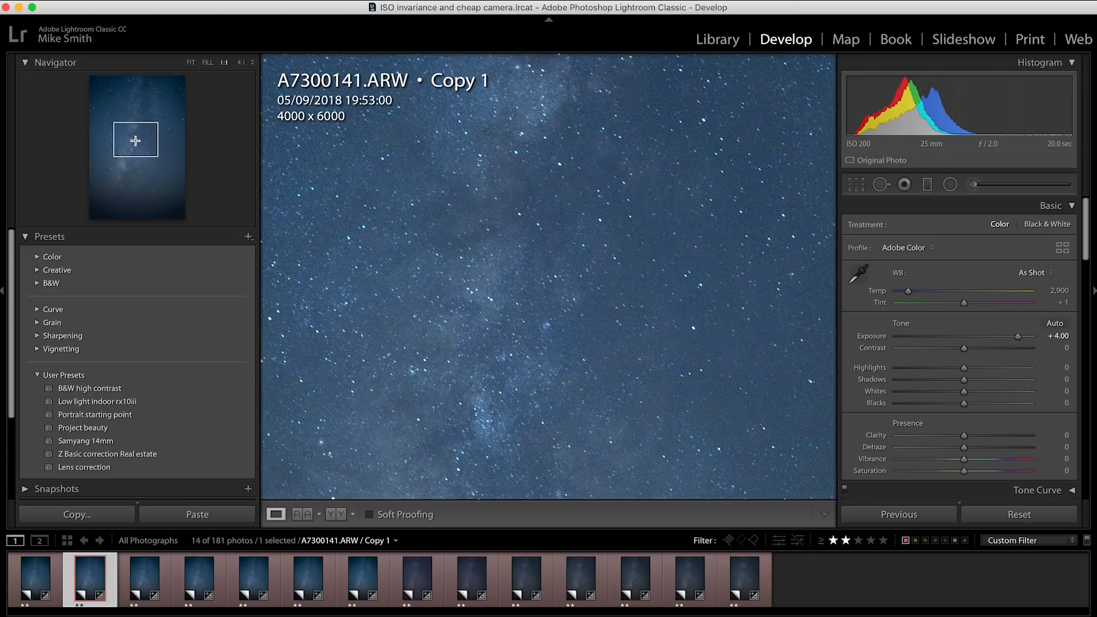
click(144, 579)
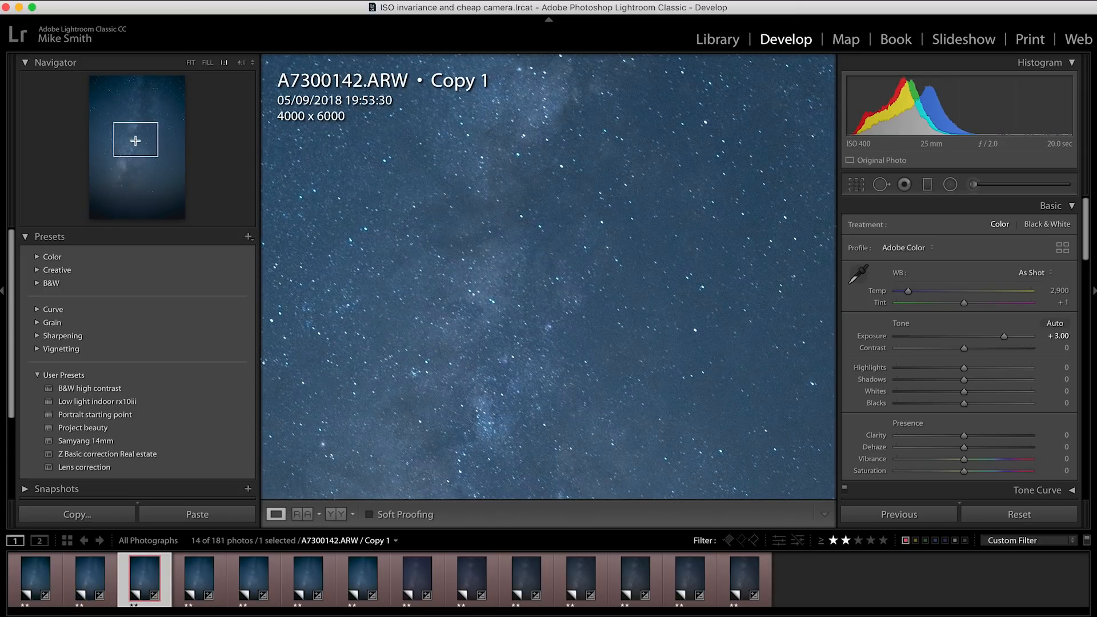
click(254, 579)
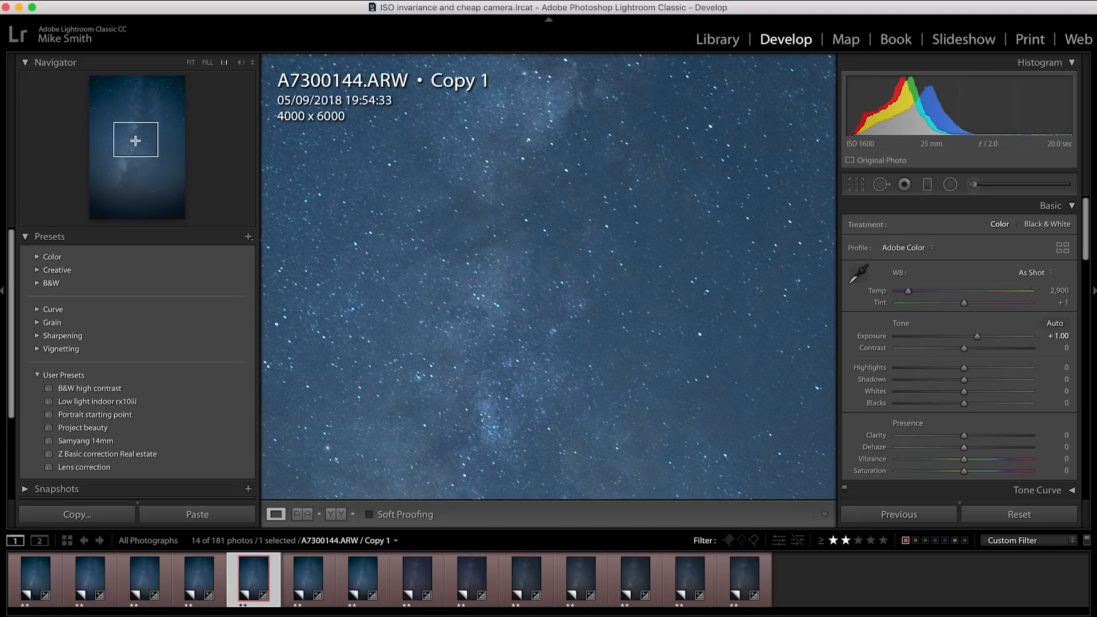
Step: Compare the ISO 3200 and 6400 shots, return to A7300144, then switch to Canon IMG_9788
click(308, 579)
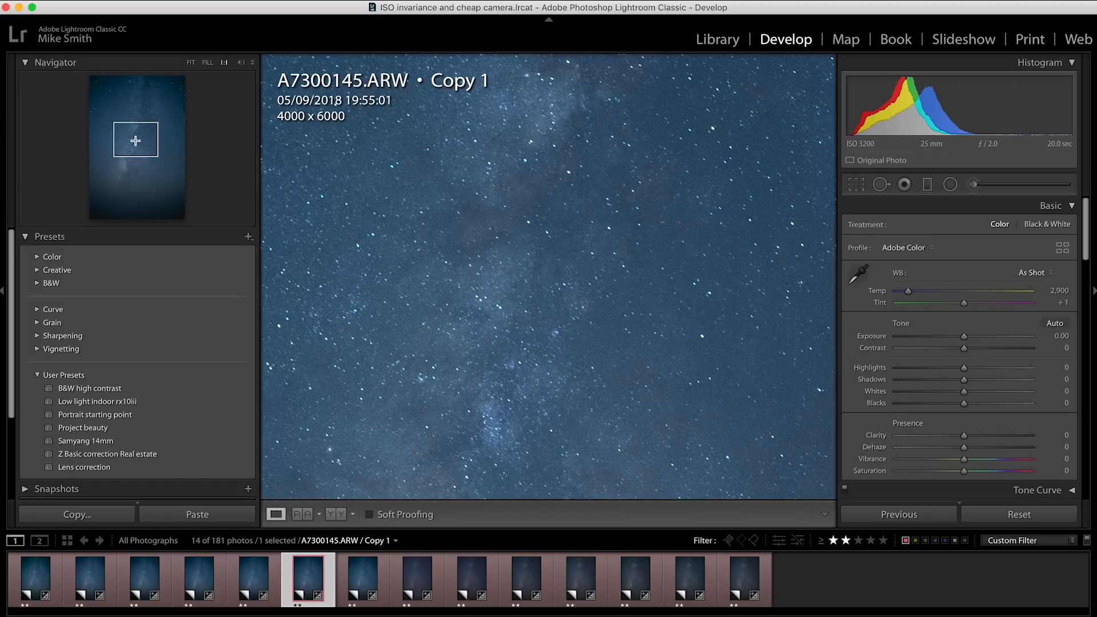
click(362, 578)
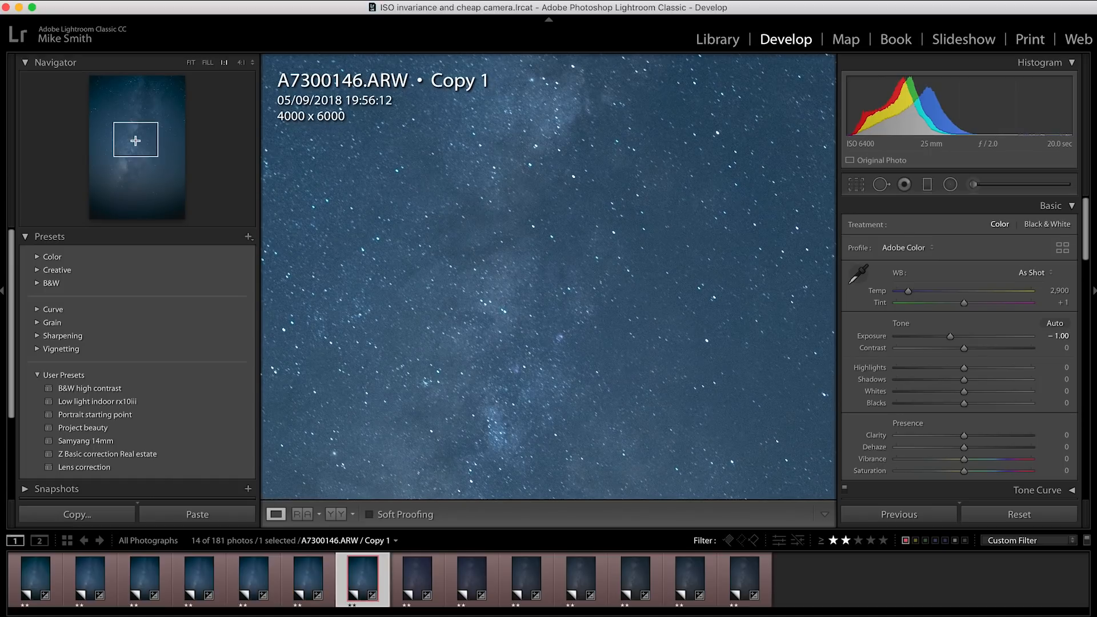
click(253, 579)
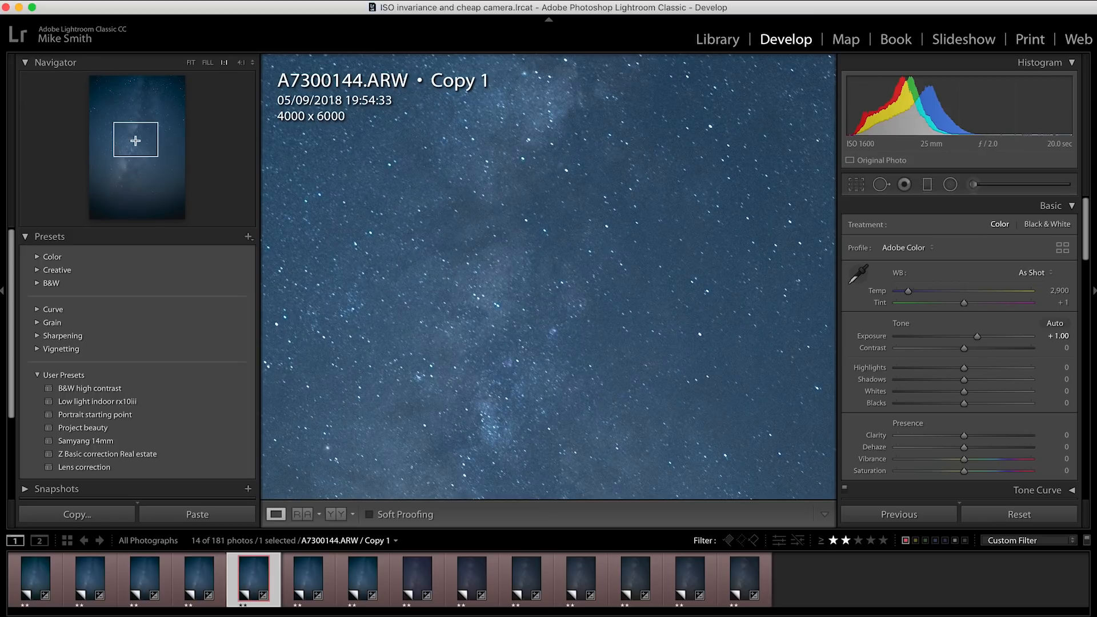
click(417, 579)
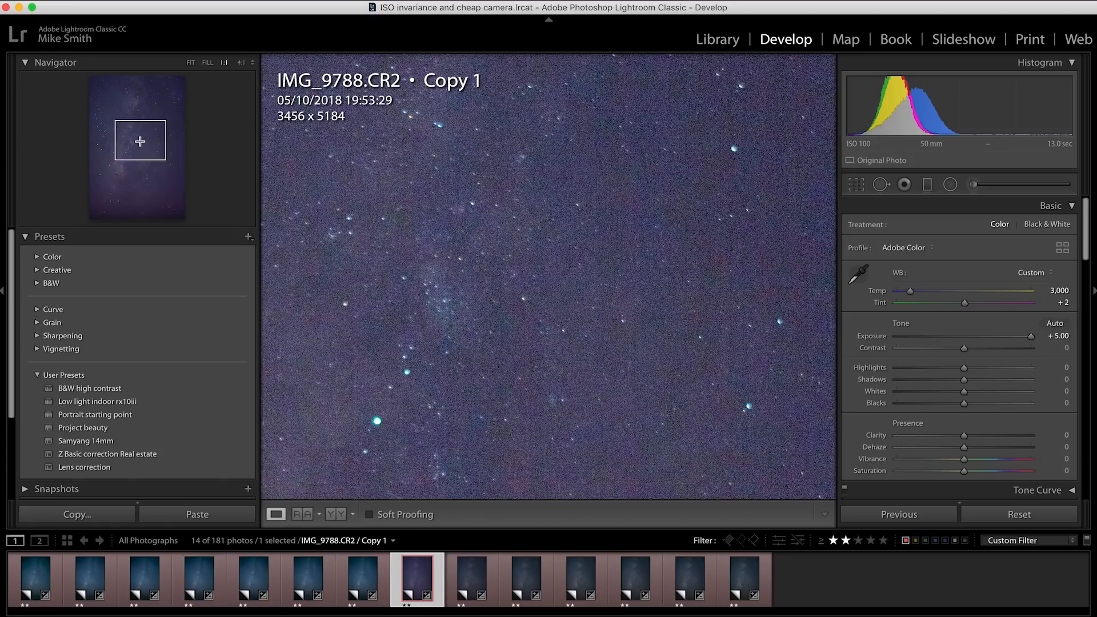
Step: Show the whole IMG_9788 frame at Fit view with its +5.00 exposure
click(191, 61)
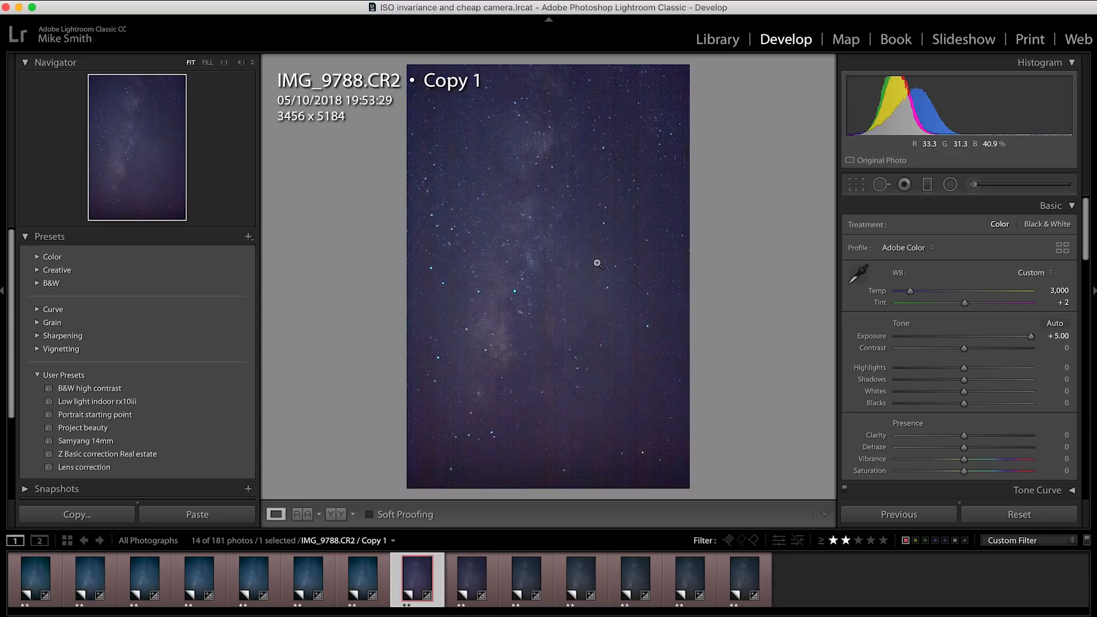
Step: Show the whole Sony ISO 100 copy A7300140.ARW at +5.00 exposure
click(33, 577)
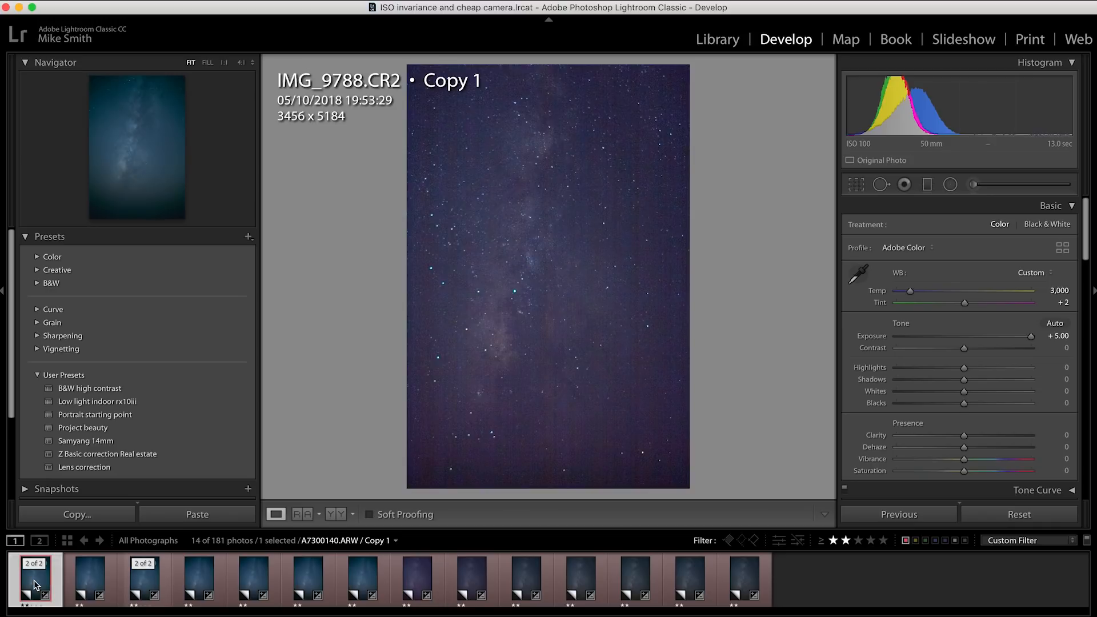
click(33, 578)
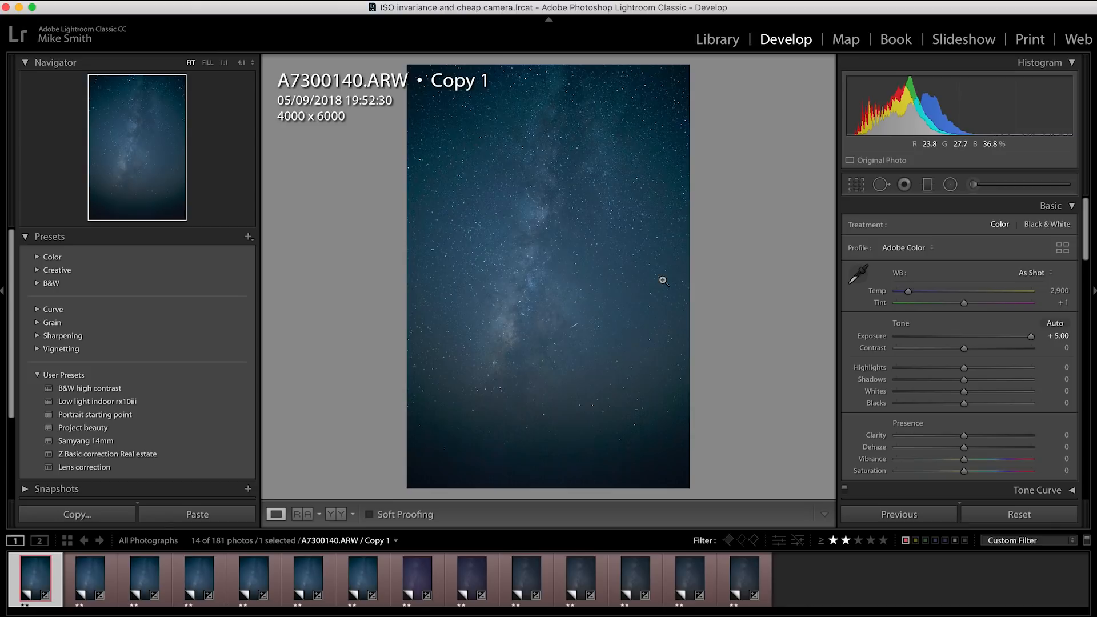
mouse_move(488, 400)
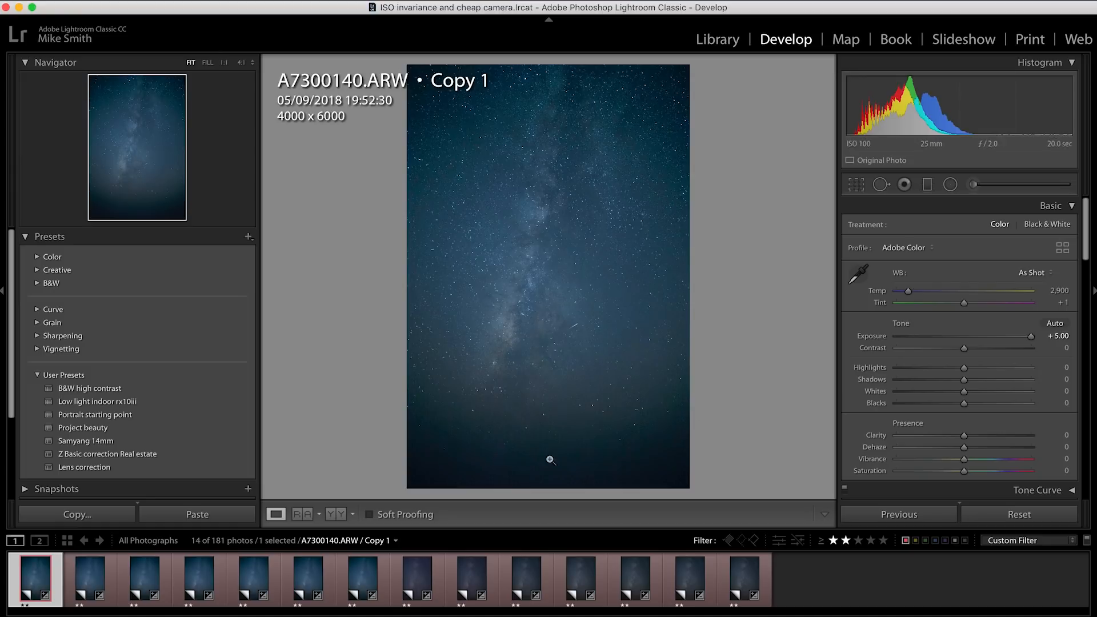
mouse_move(470, 409)
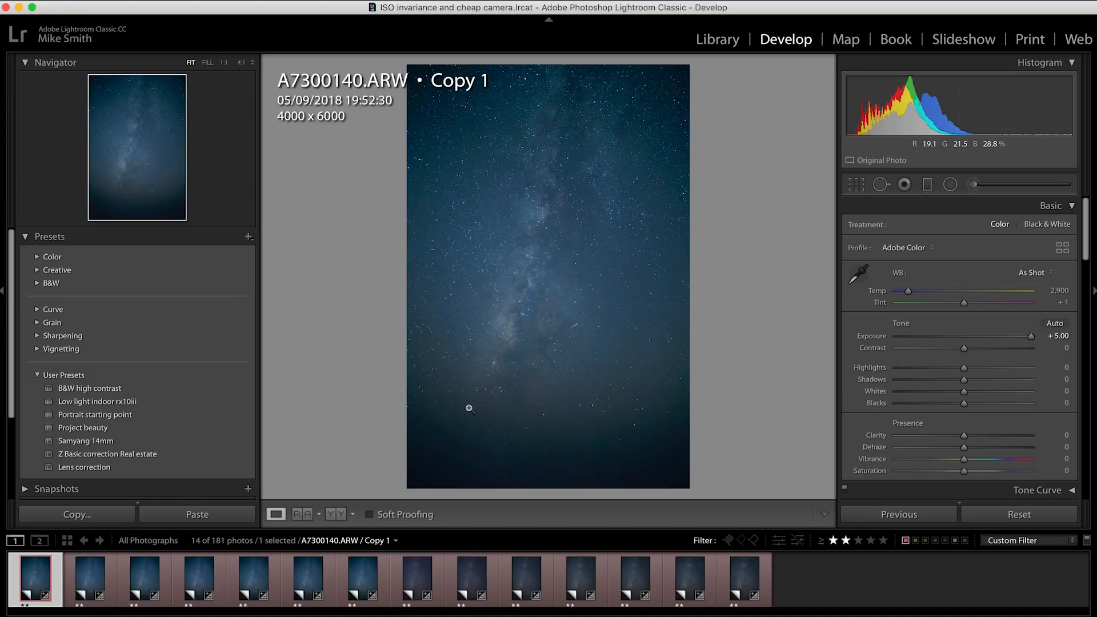
mouse_move(540, 442)
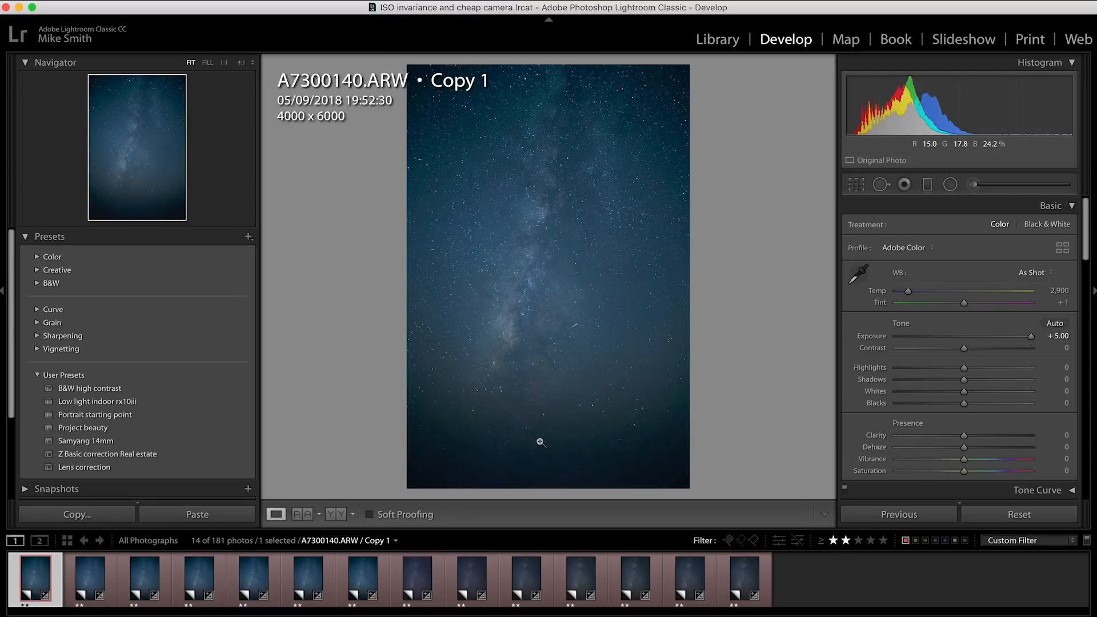
mouse_move(459, 463)
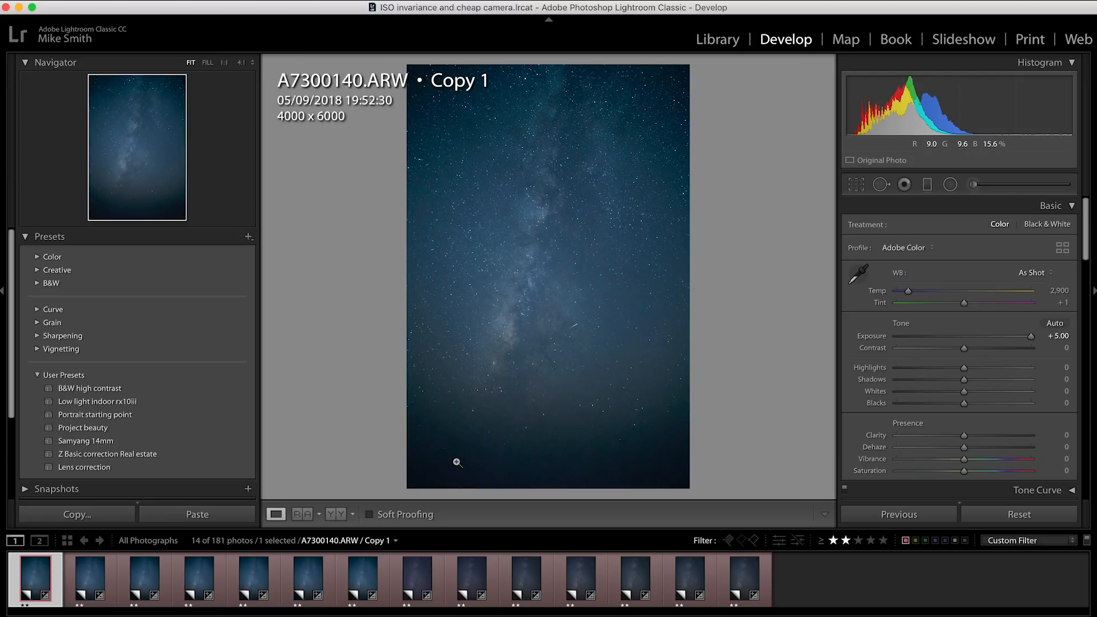
Step: Zoom 1:1 into the lower star field, then show the ISO 400 shot A7300142 there
click(457, 463)
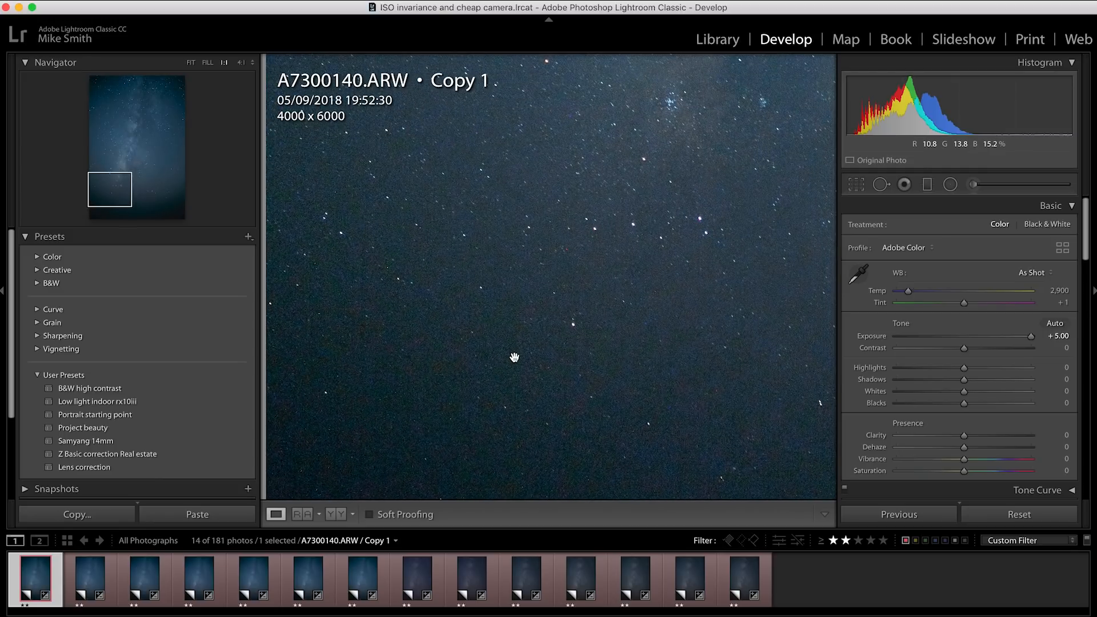
mouse_move(626, 385)
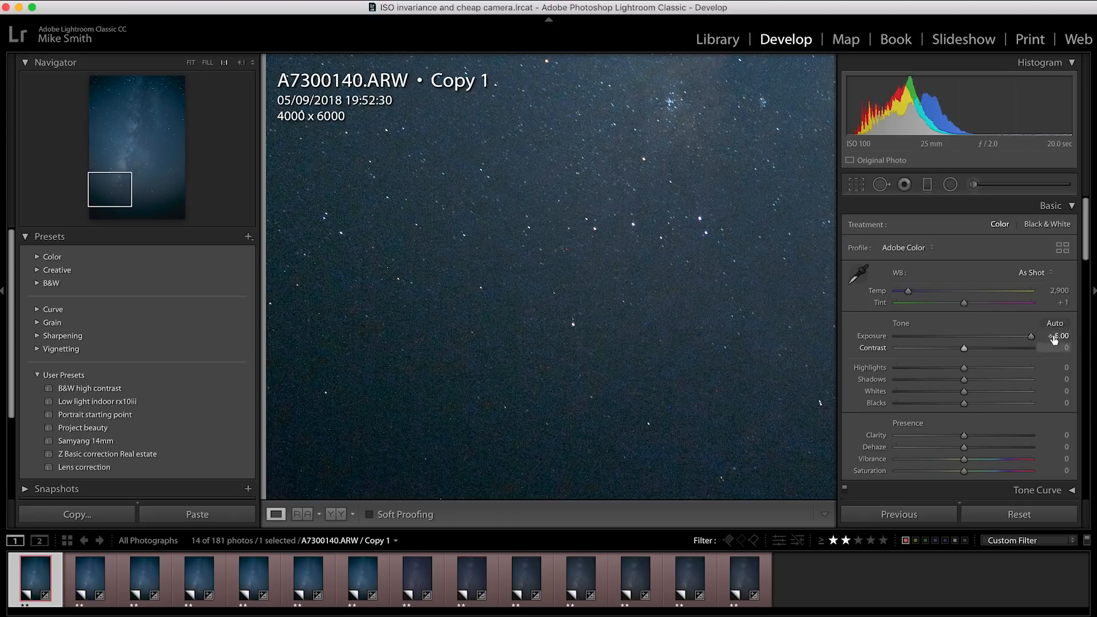
click(144, 578)
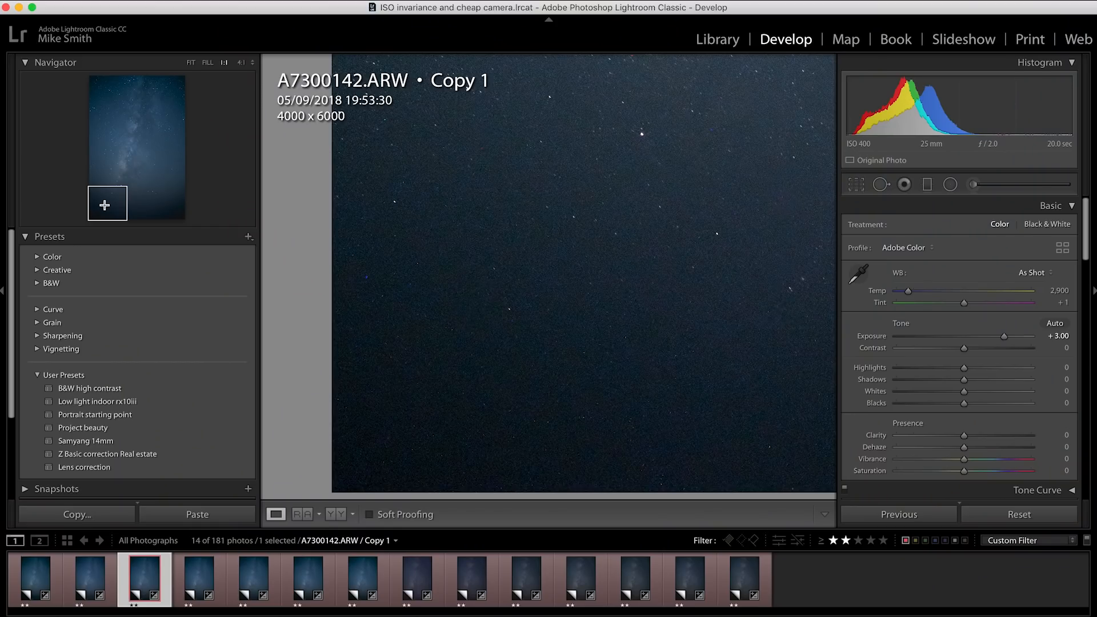
Step: Compare the star patch across Canon IMG_9788, IMG_9790, IMG_9792 and IMG_9793, then show IMG_9794
click(417, 580)
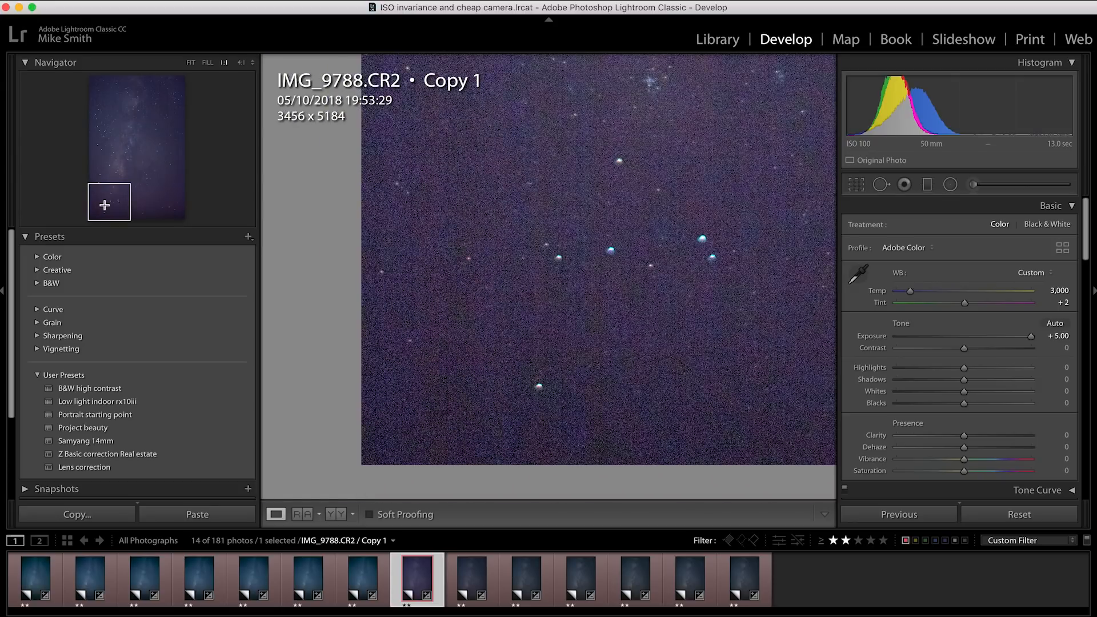
click(471, 579)
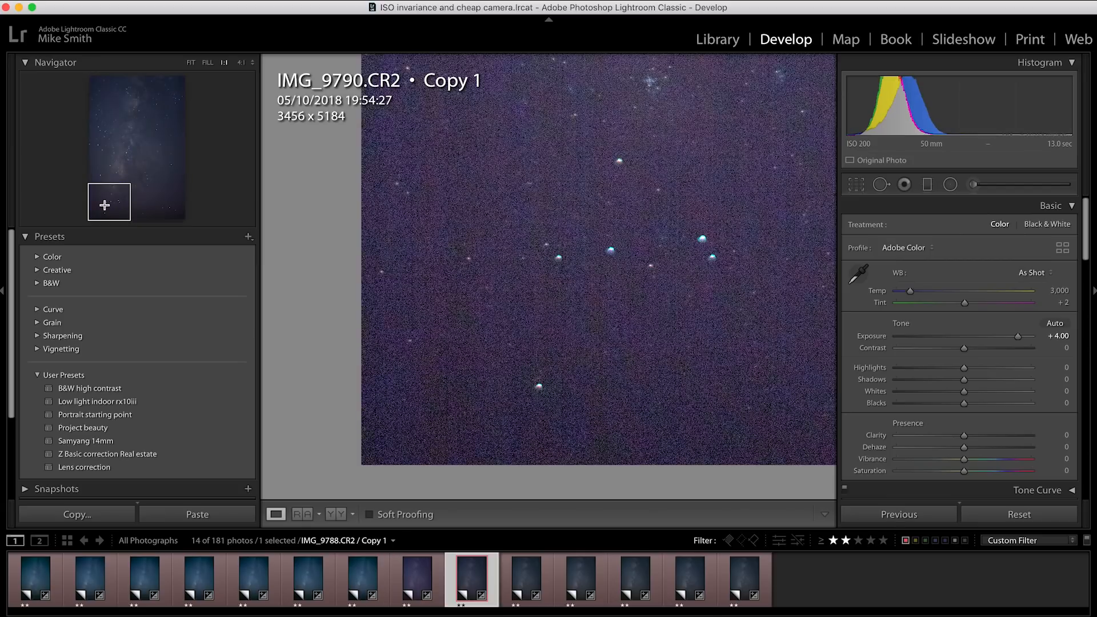
click(581, 579)
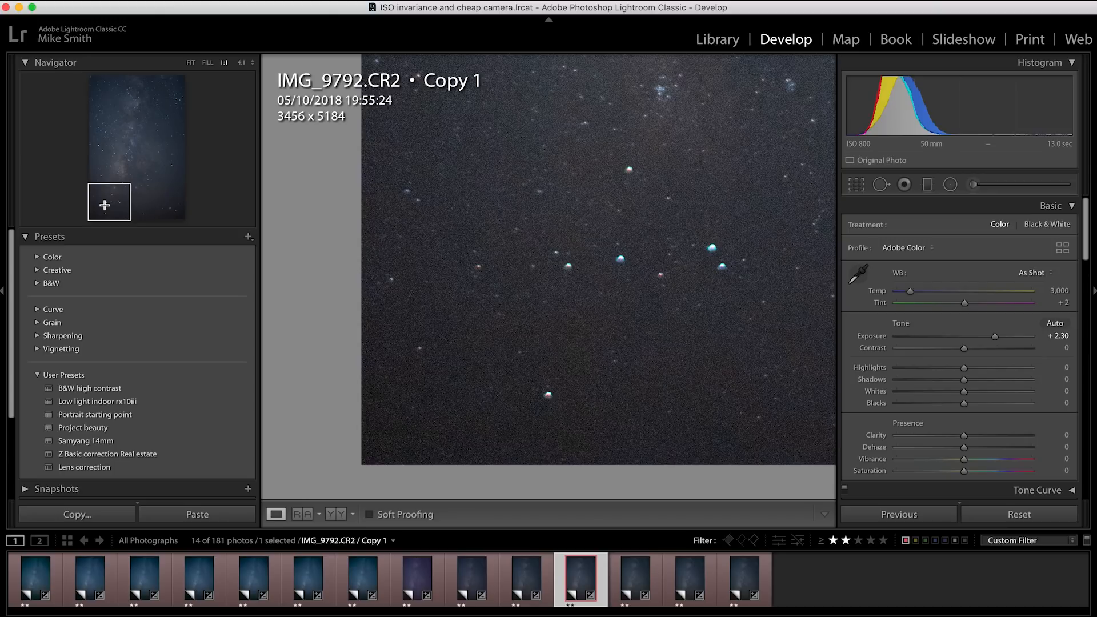
click(635, 577)
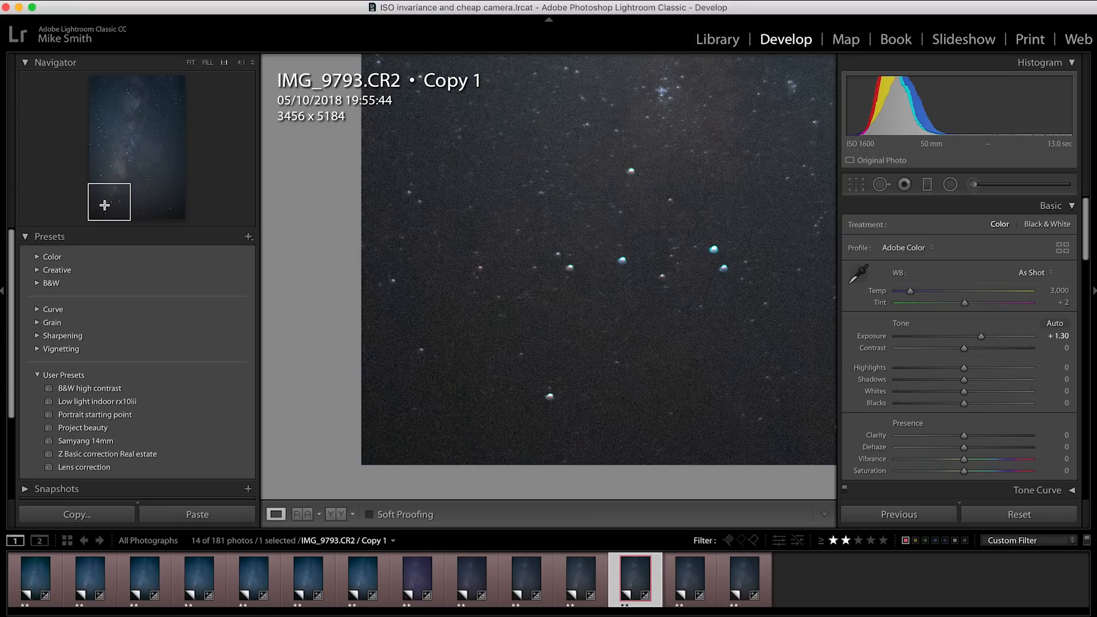
click(690, 580)
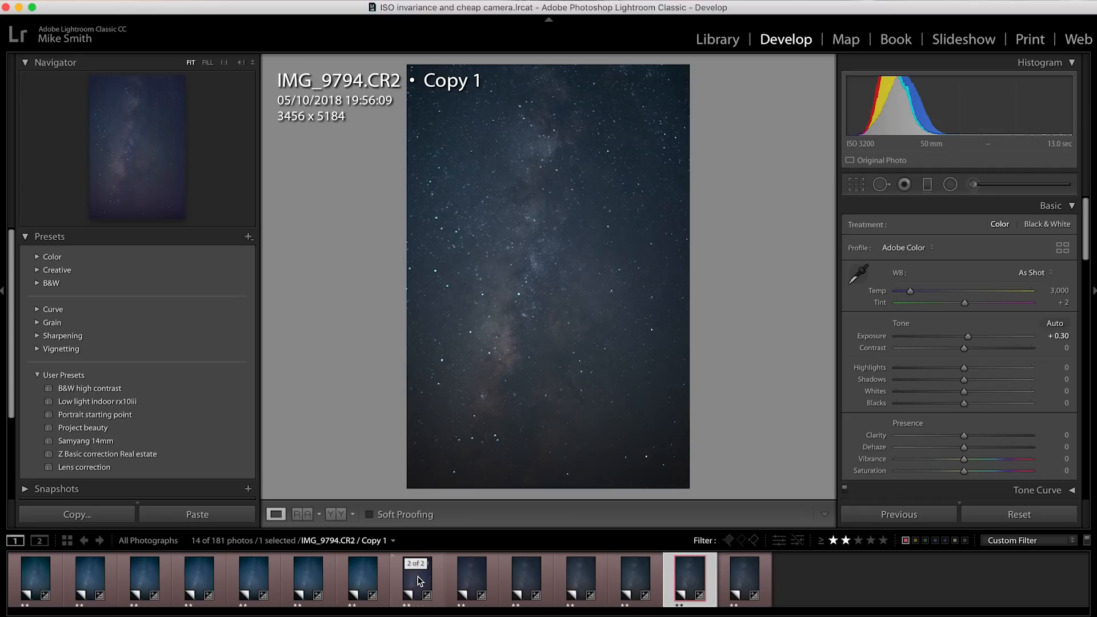
Step: View the Canon ISO 100 shot IMG_9788, then the ISO 400 shot IMG_9791
click(416, 579)
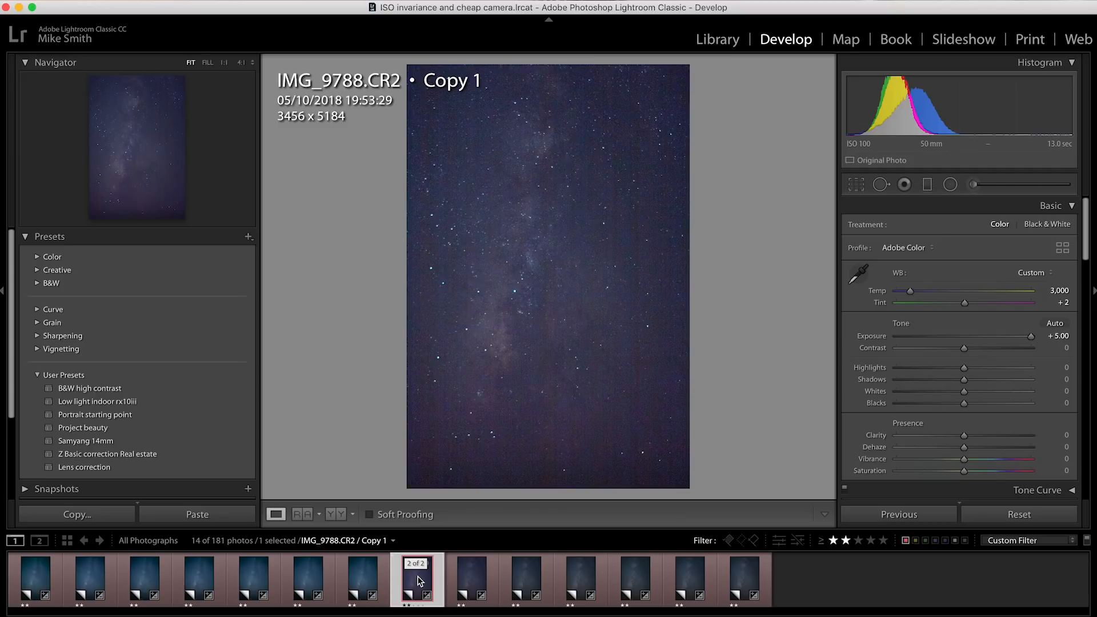
click(524, 578)
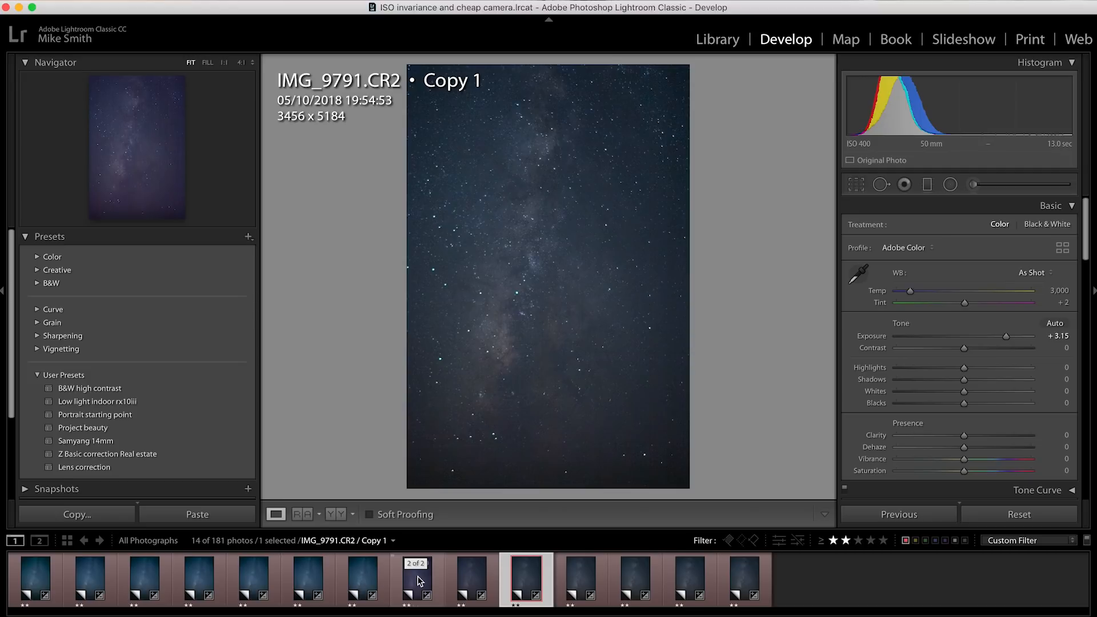
mouse_move(512, 285)
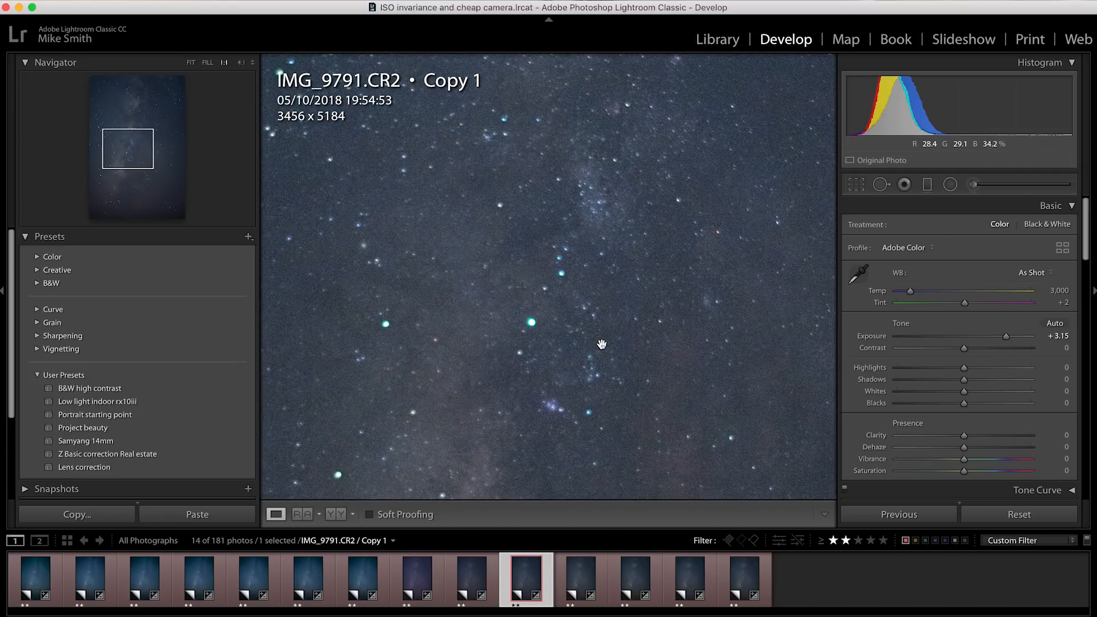
Step: Select the Sony shot A7300141.ARW and inspect its lower star field at 1:1
click(35, 577)
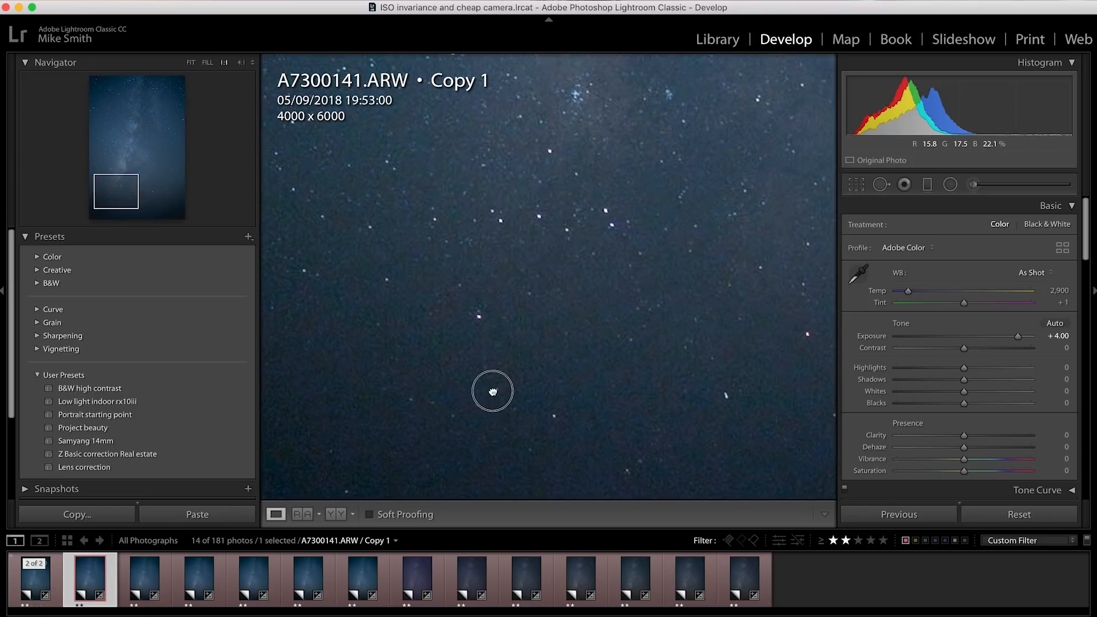
click(547, 574)
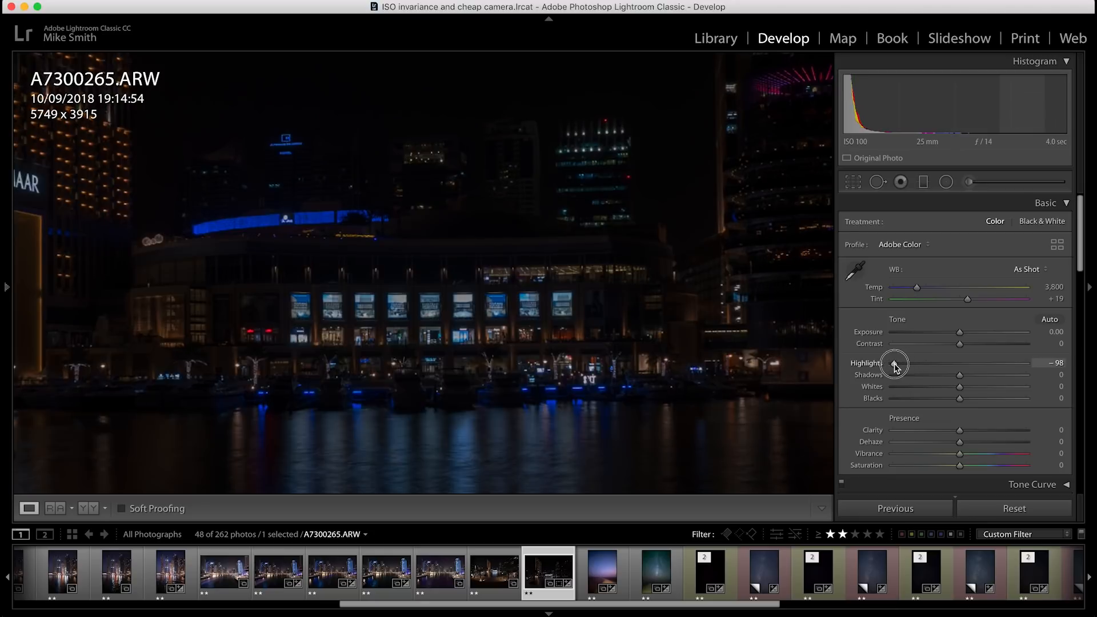
Step: Straighten the cityscape to 0.33° with the Crop & Straighten overlay and apply the crop
click(853, 182)
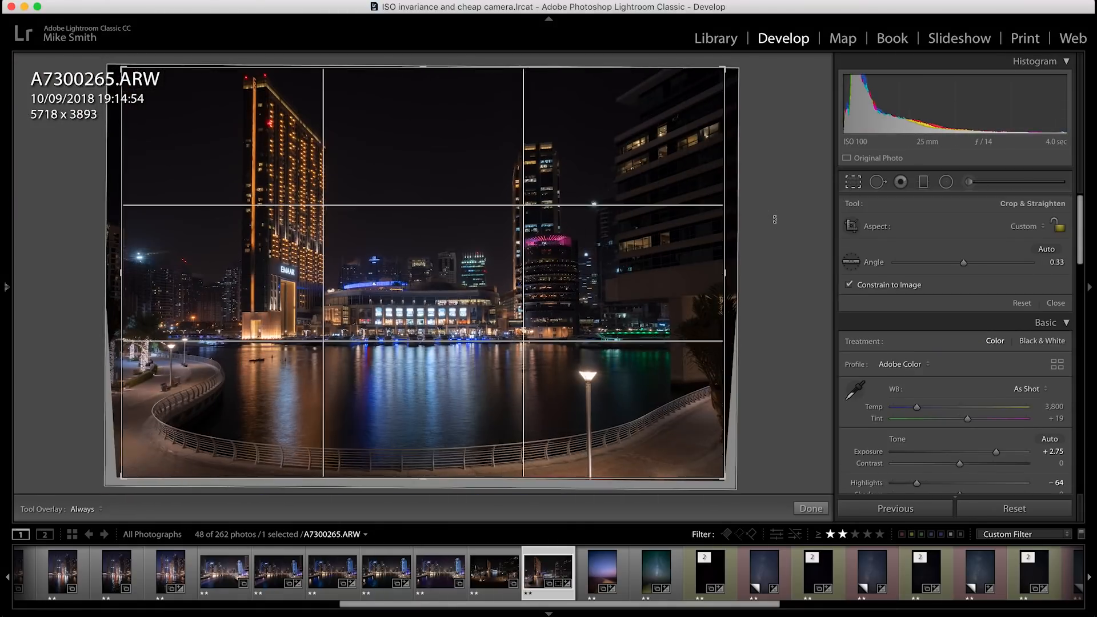
click(810, 508)
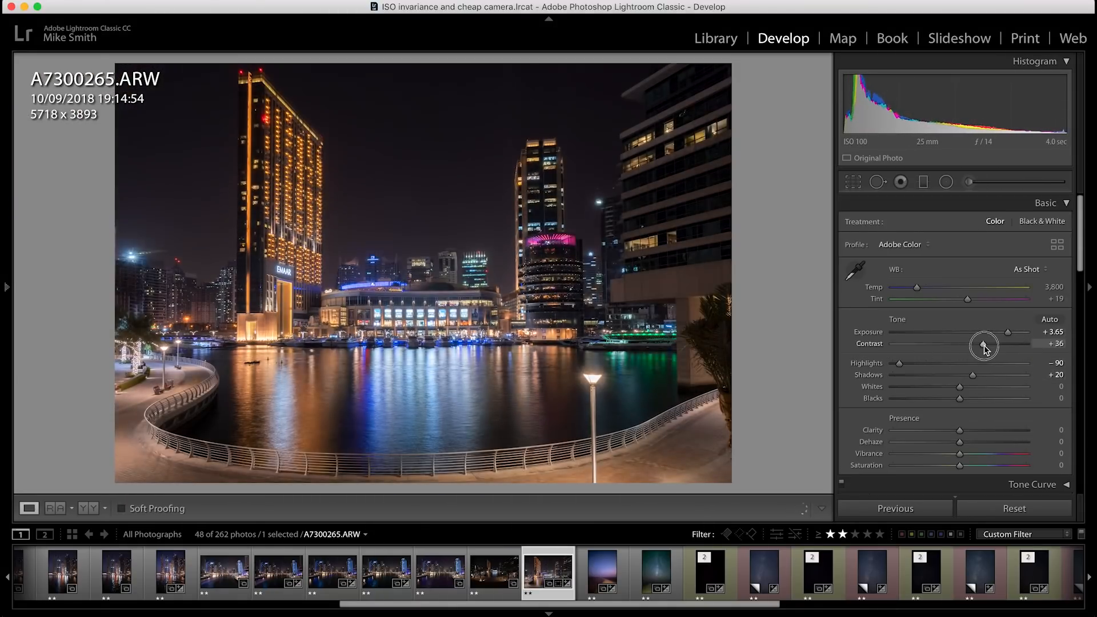